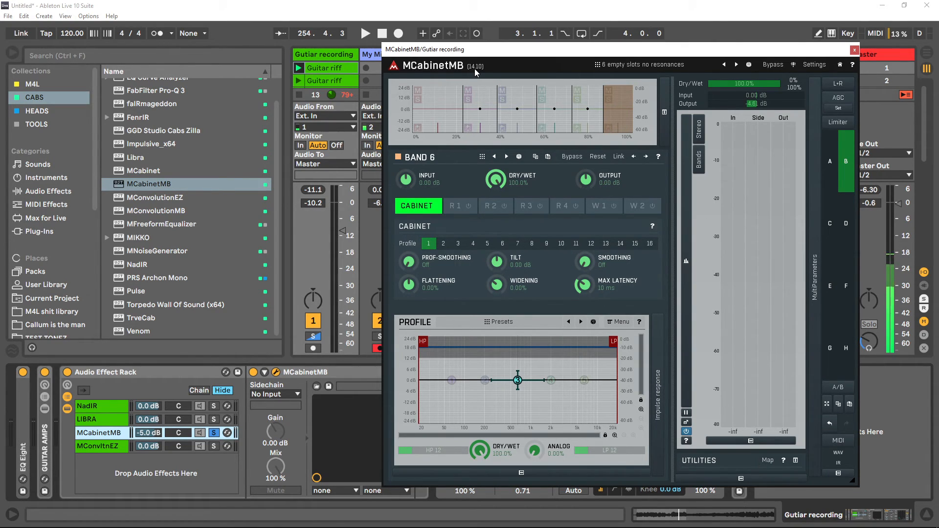
mouse_move(486, 63)
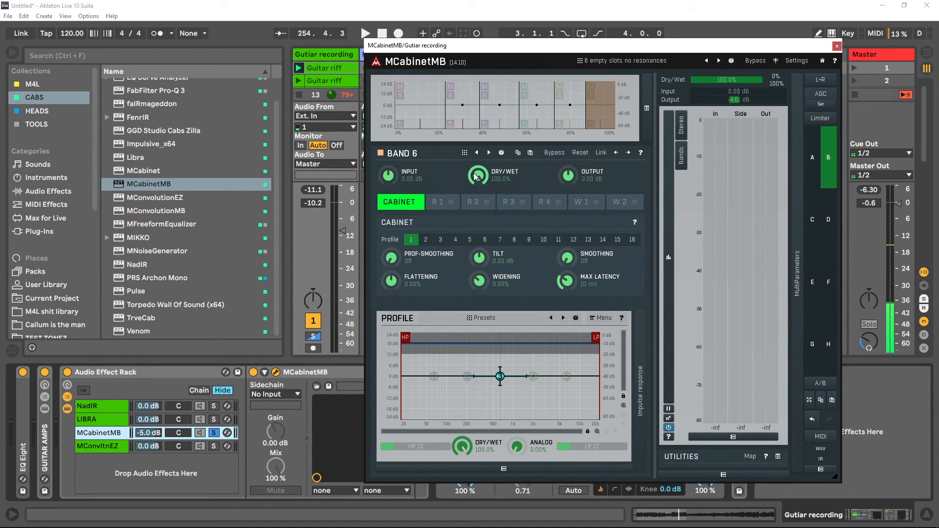
mouse_move(791, 463)
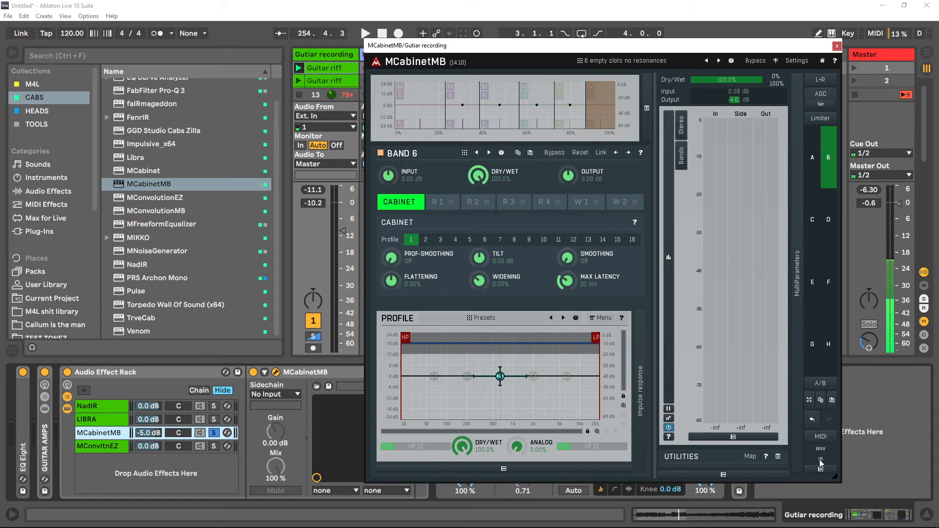
mouse_move(485, 118)
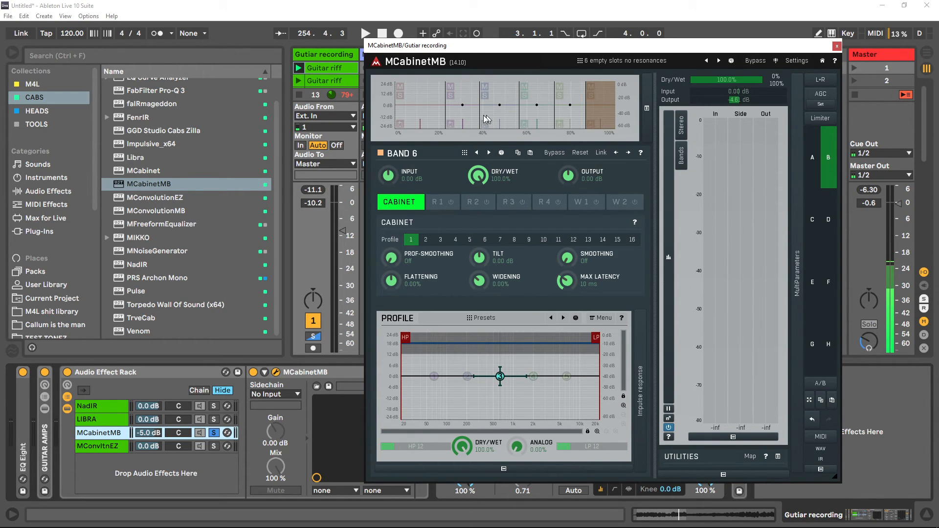
mouse_move(468, 112)
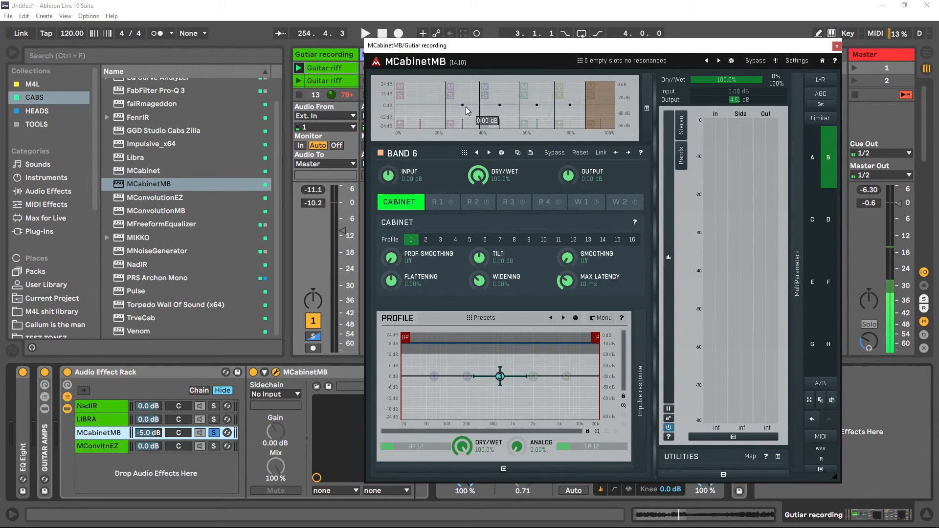
mouse_move(476, 99)
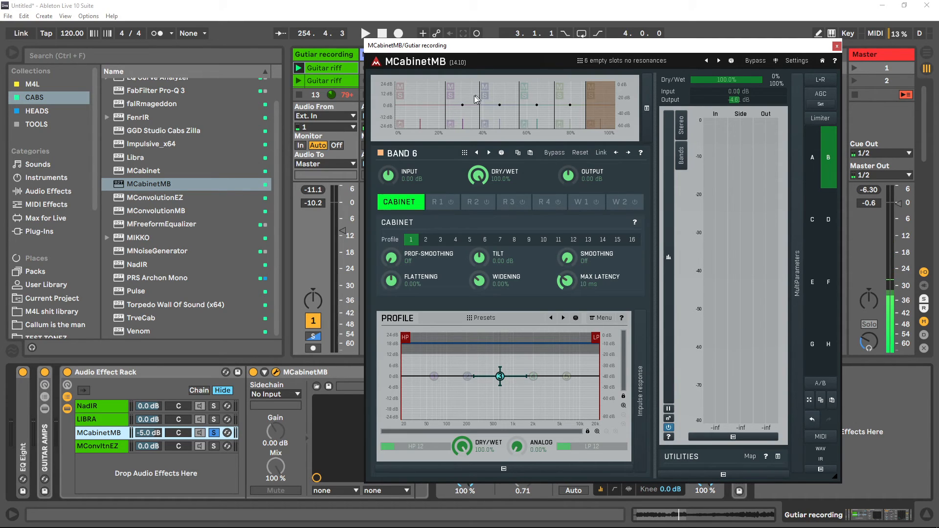
mouse_move(466, 102)
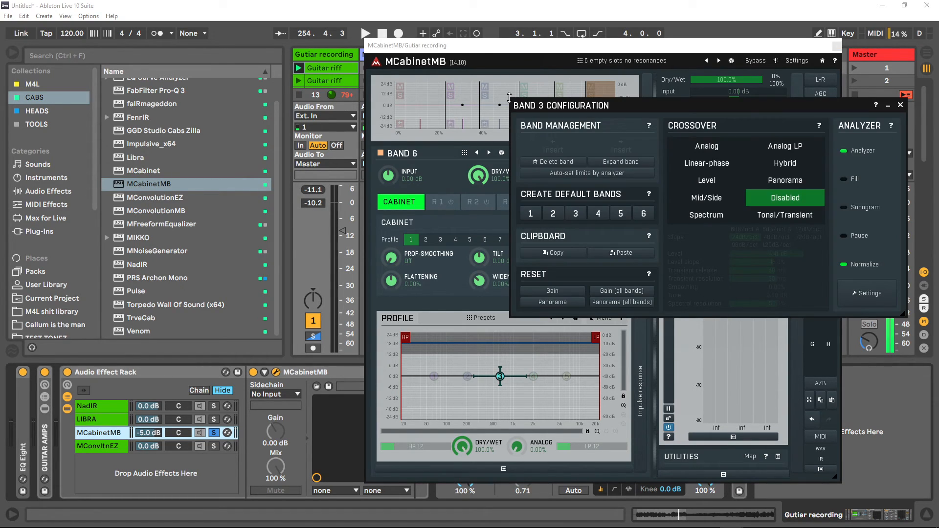
mouse_move(492, 106)
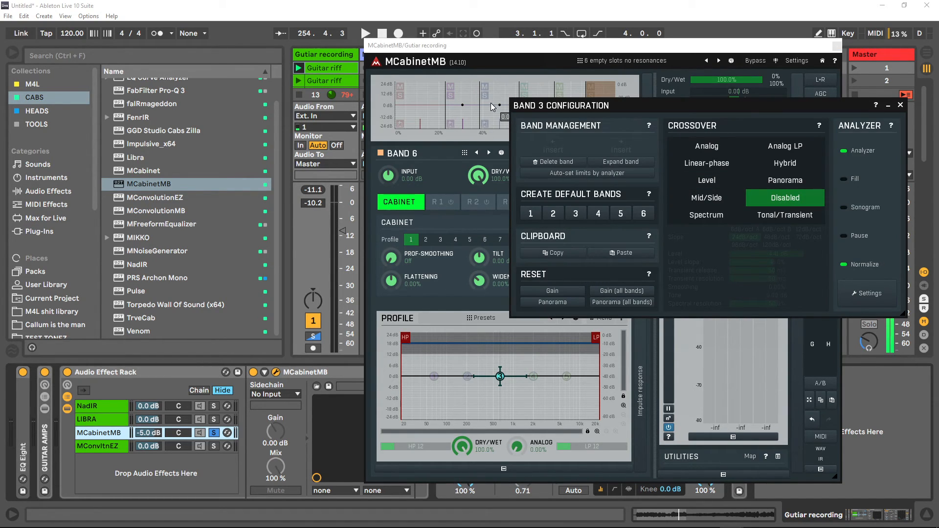
mouse_move(581, 108)
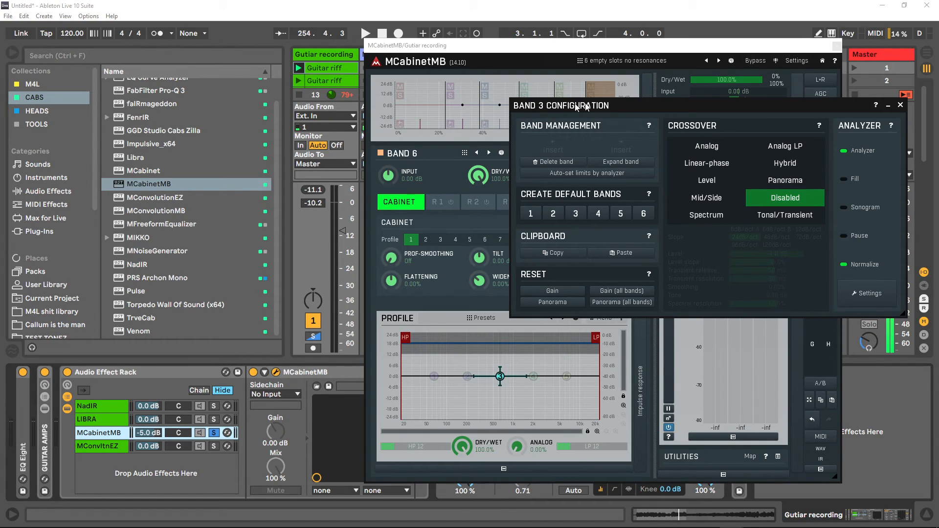
mouse_move(897, 118)
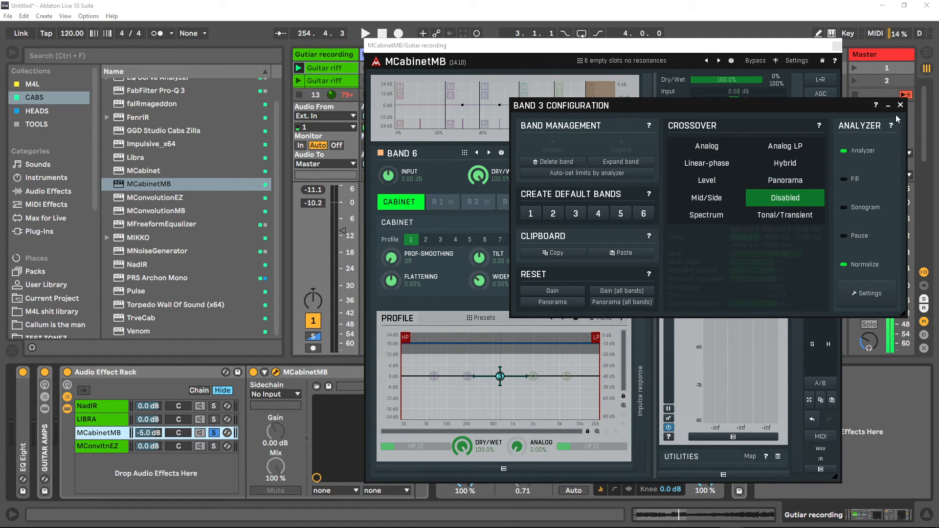
Close the Band 3 Configuration window to return to the multiband cabinet editor
left_click(900, 104)
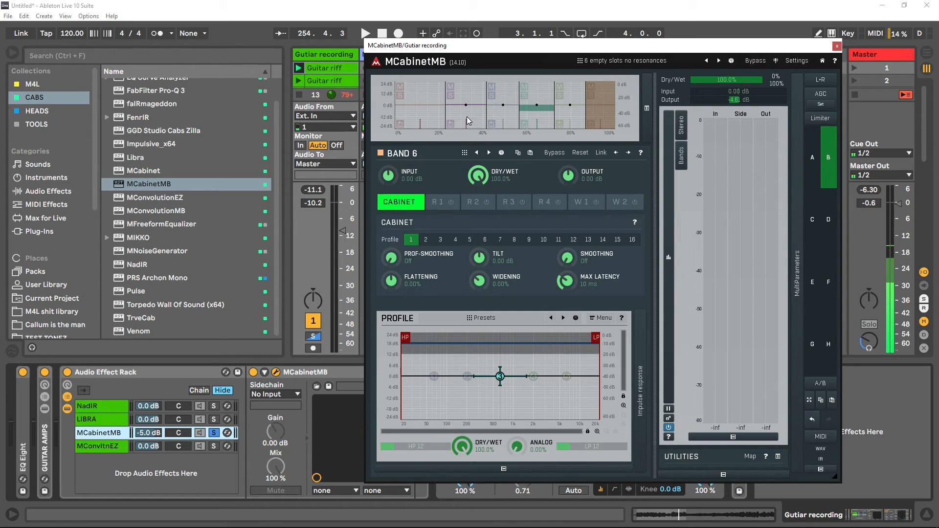
Select Band 1, the lowest band in the crossover display, to show its settings
left_click(477, 153)
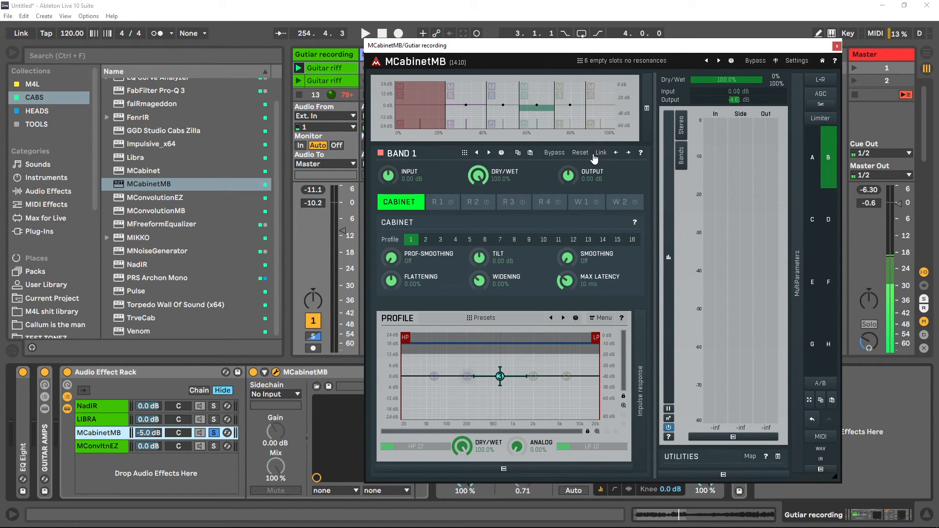
left_click(601, 152)
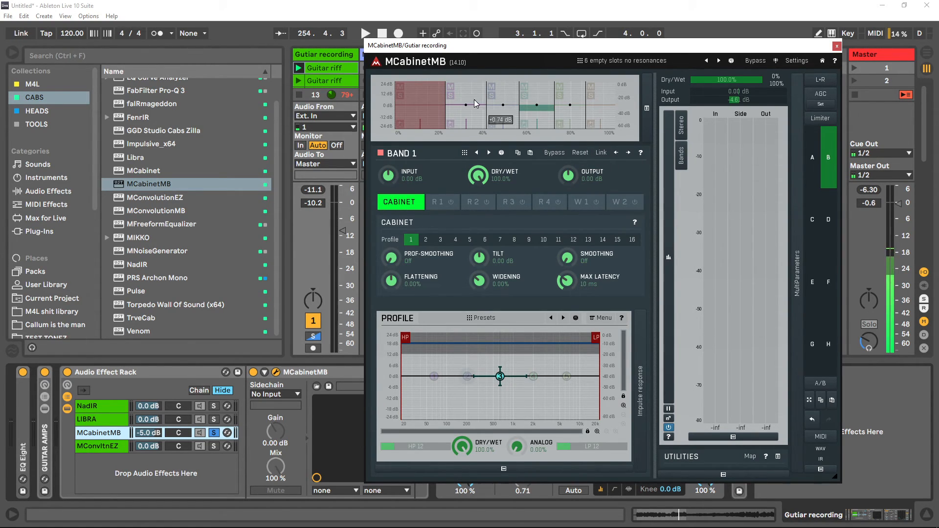
mouse_move(417, 102)
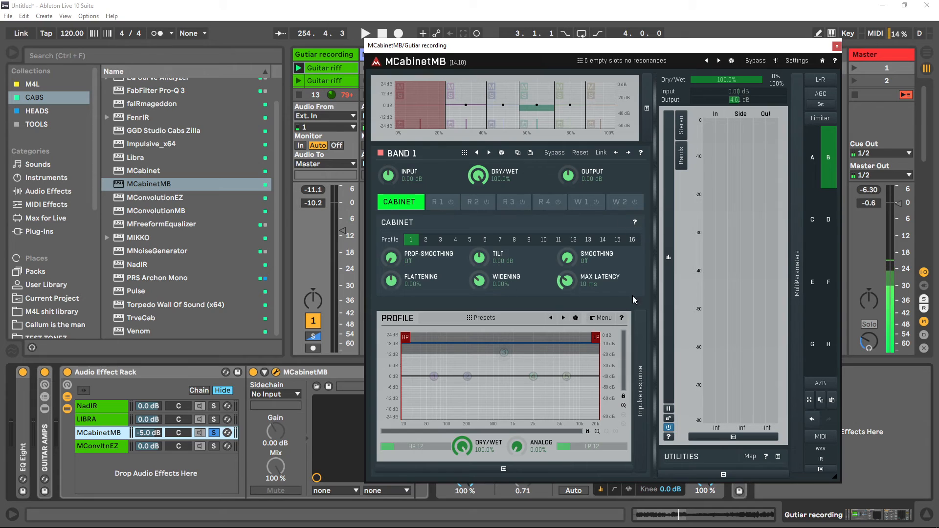
mouse_move(548, 220)
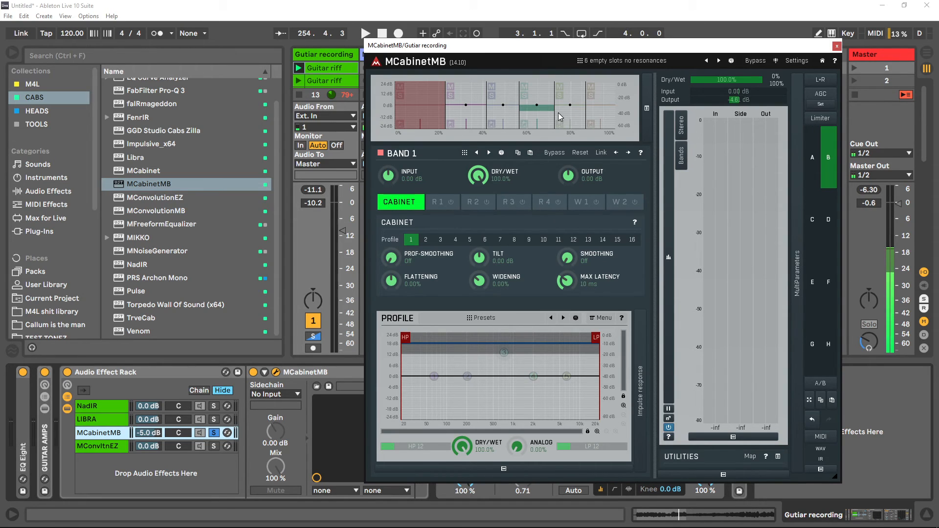
mouse_move(536, 102)
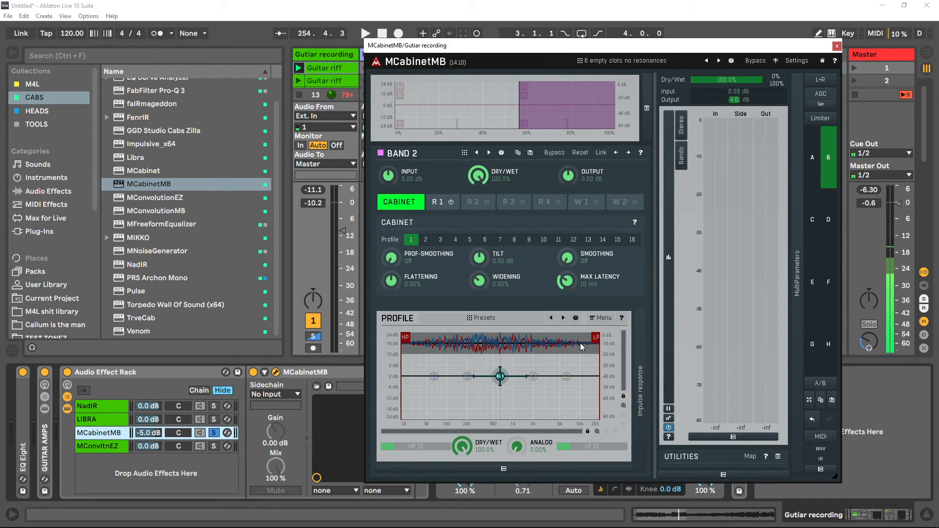
mouse_move(455, 347)
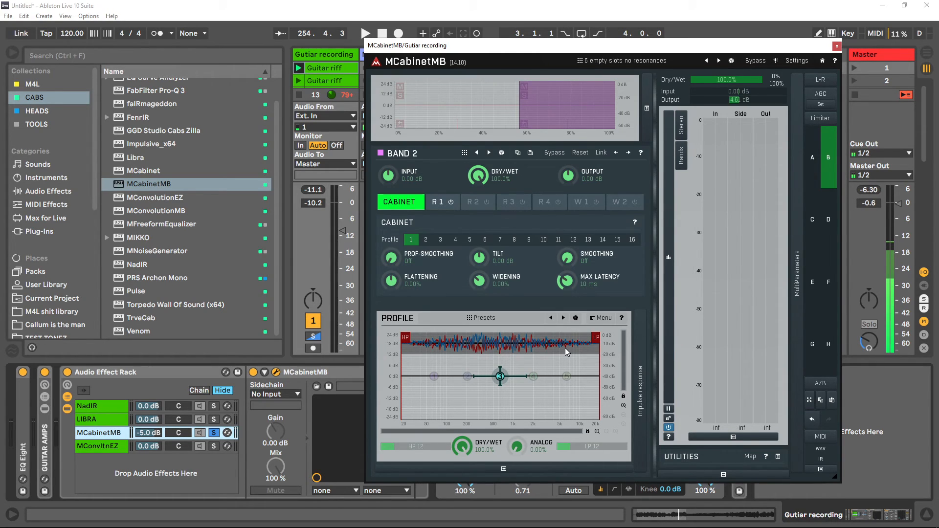
mouse_move(530, 329)
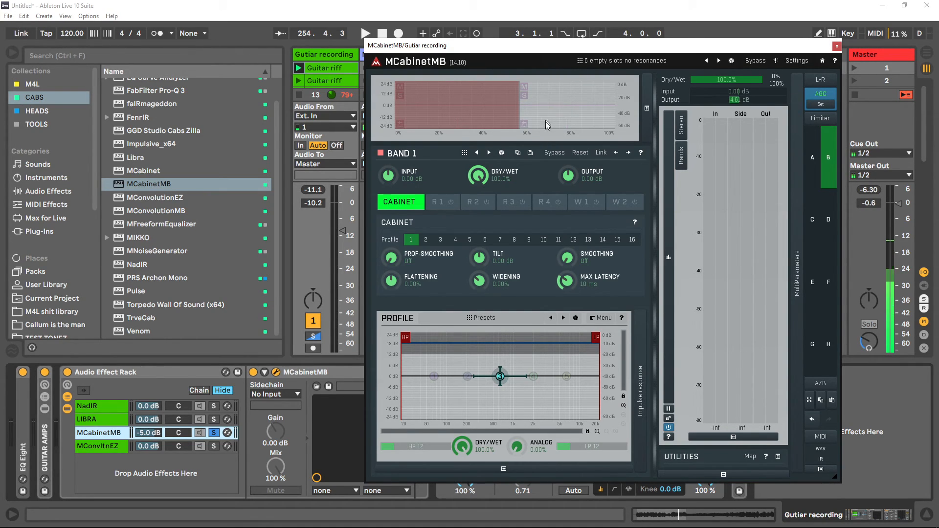
mouse_move(551, 117)
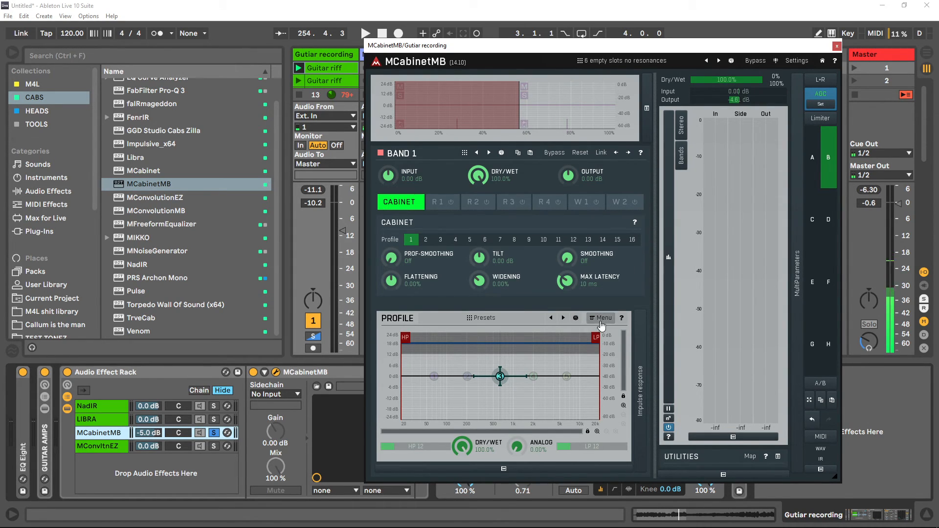
mouse_move(453, 101)
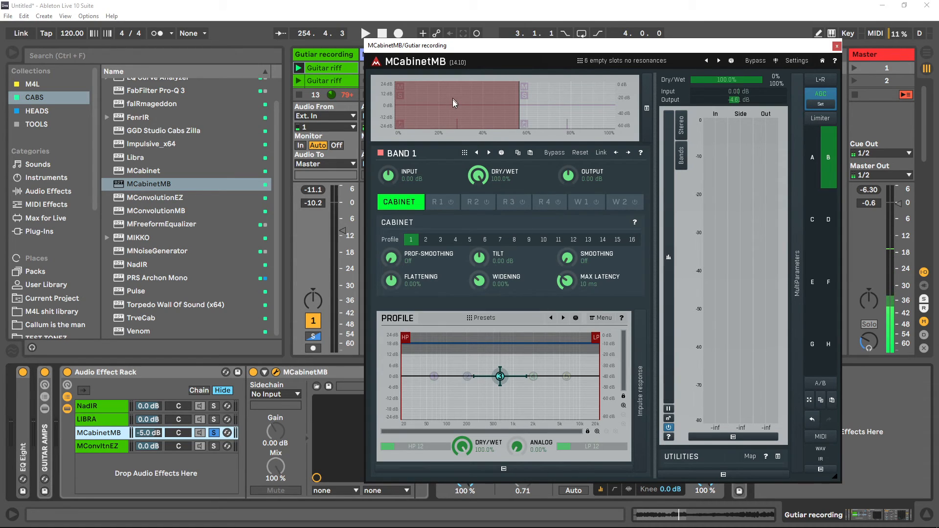
Analyse 05 Ascendants IR.wav from the favourite folders into band 1's cab profile
left_click(602, 317)
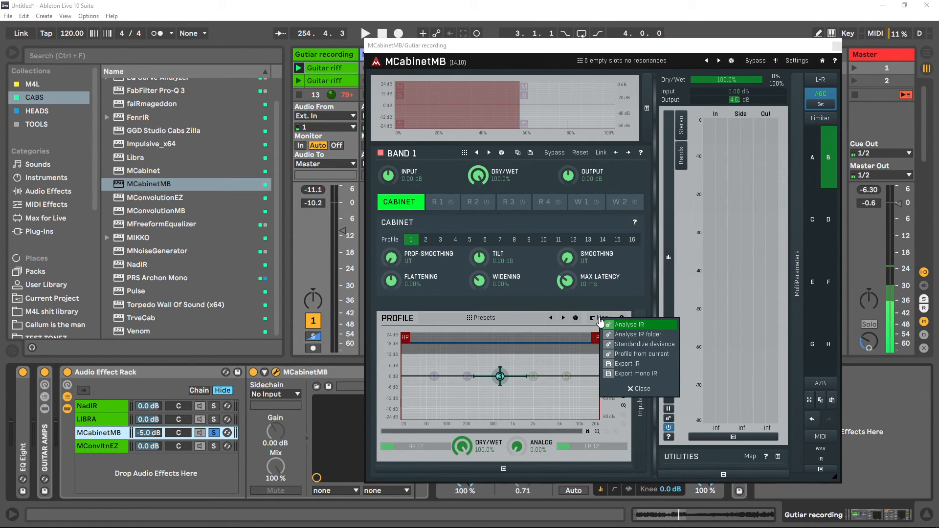
left_click(629, 324)
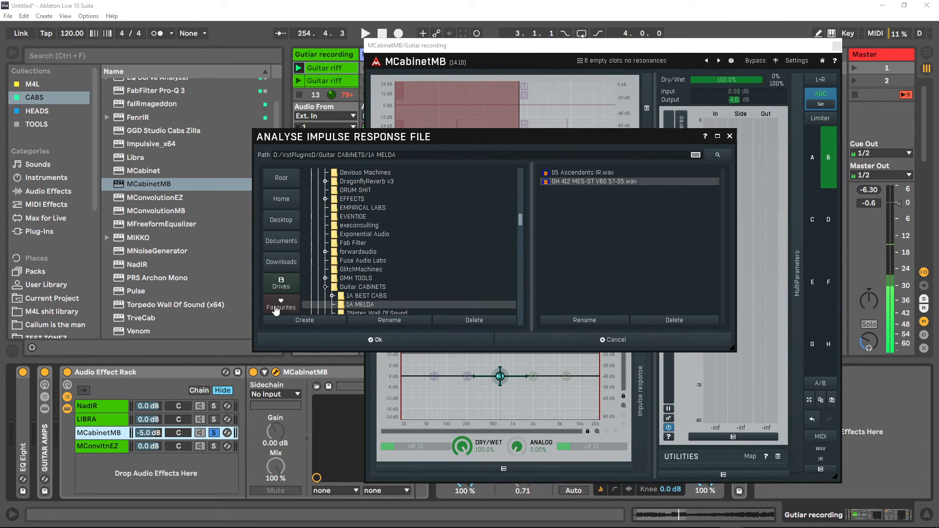
left_click(281, 306)
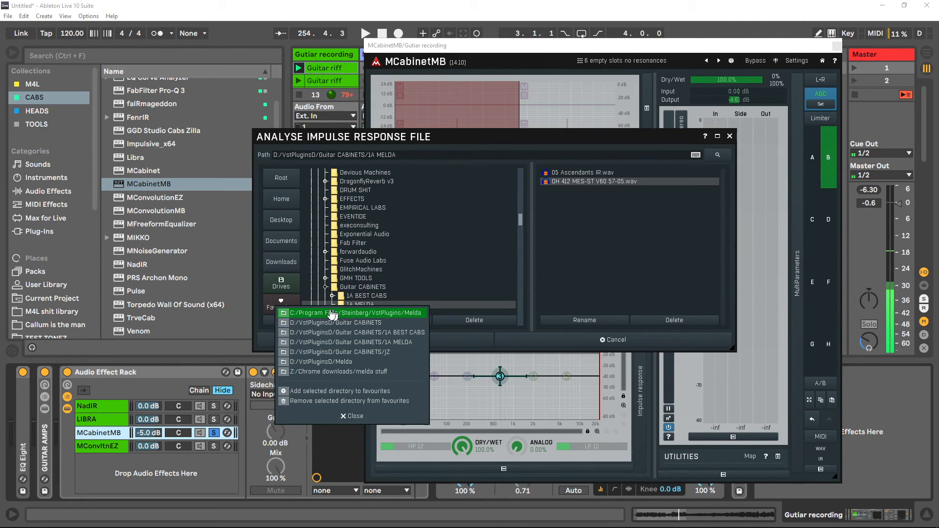
mouse_move(338, 390)
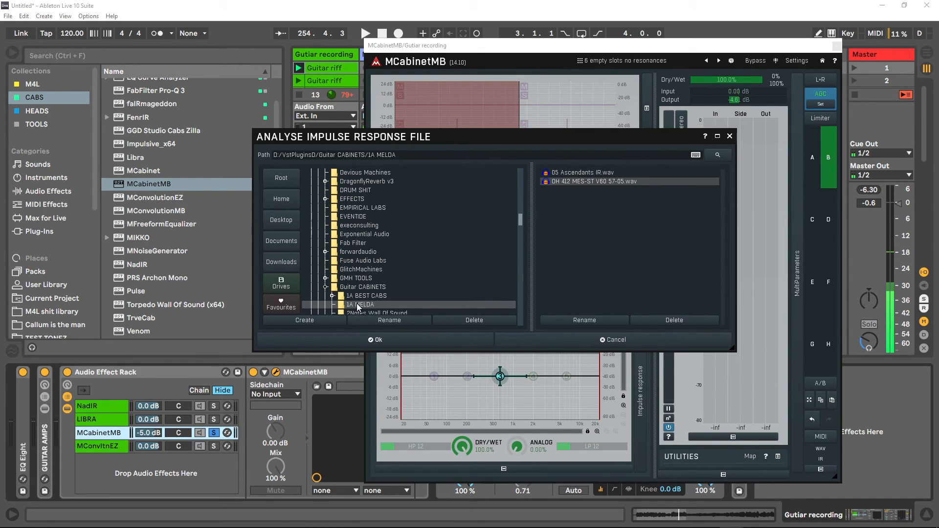
left_click(580, 173)
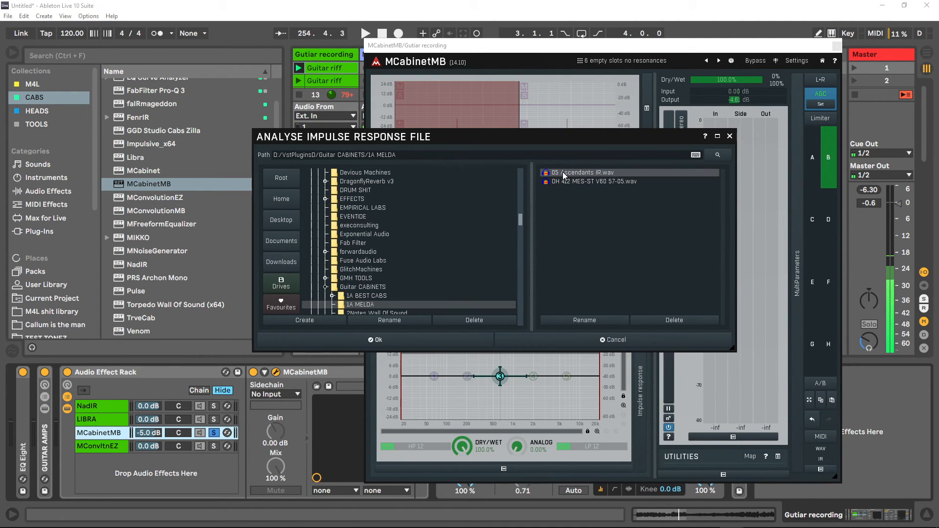
left_click(376, 339)
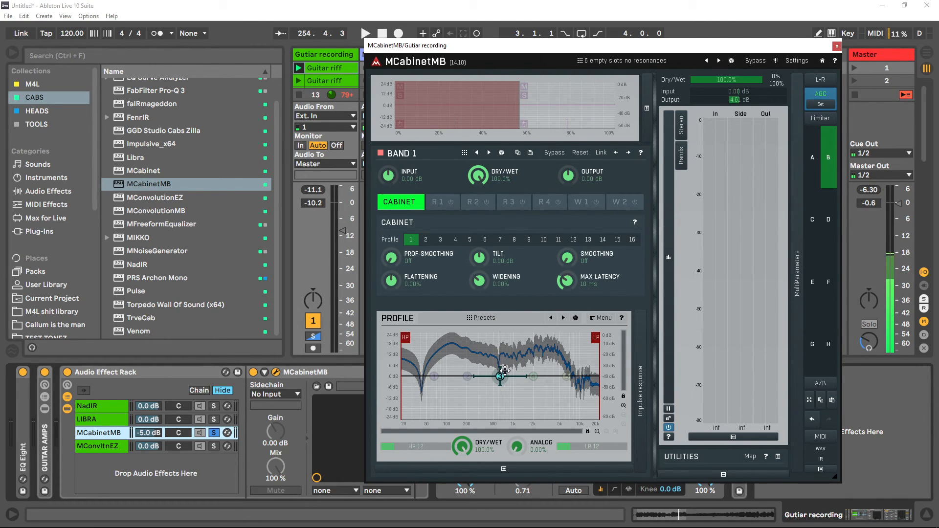
mouse_move(511, 396)
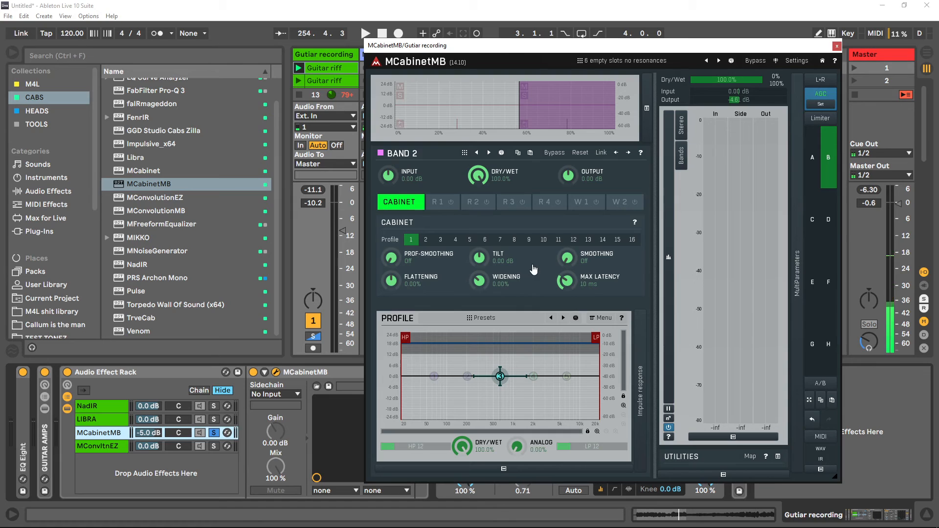
mouse_move(480, 349)
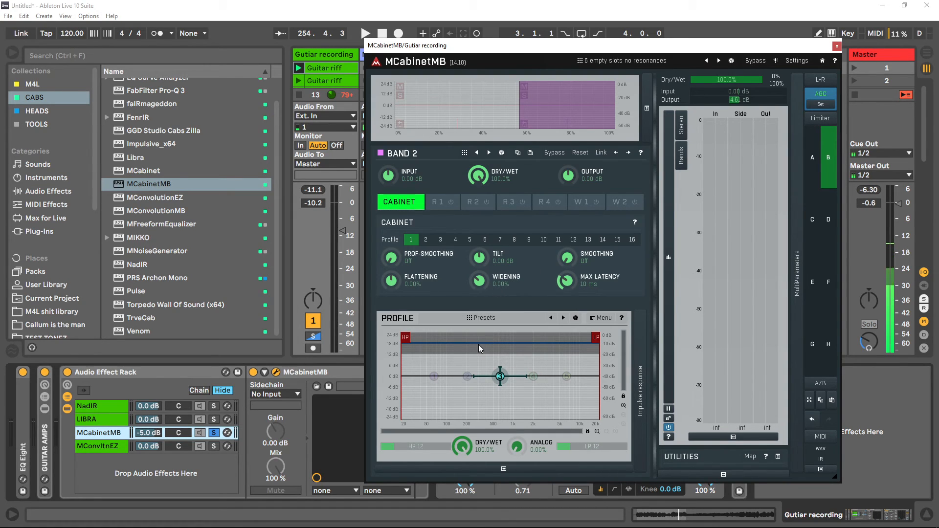
mouse_move(602, 317)
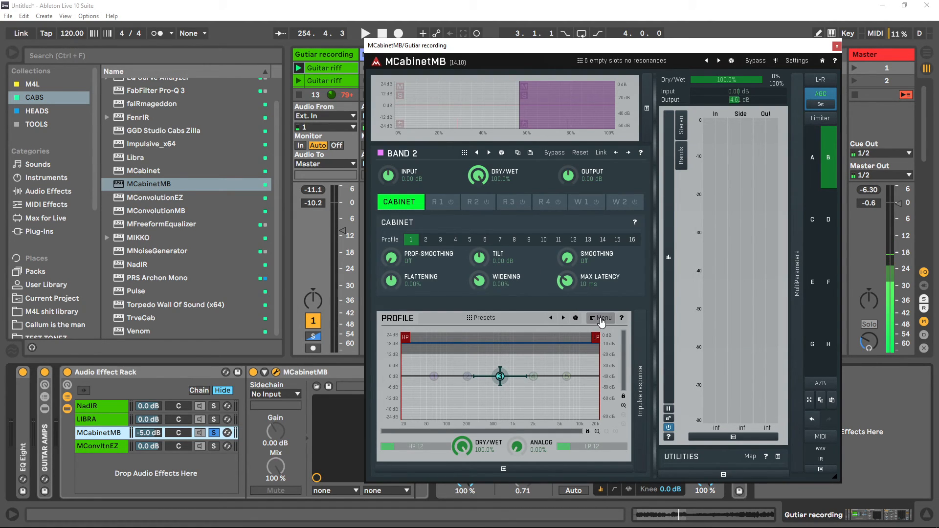
Analyse OH 412 MES-ST V60 57-05.wav into band 2's cab profile
left_click(601, 318)
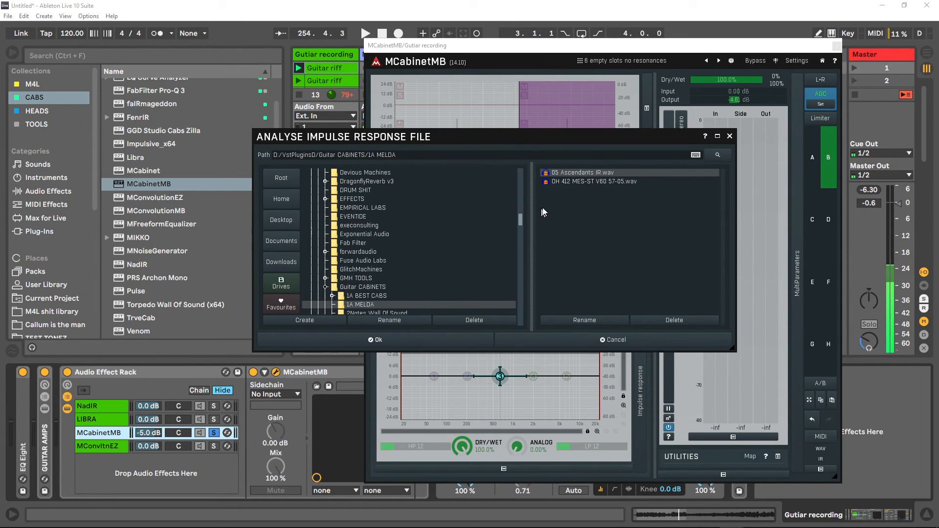
mouse_move(584, 184)
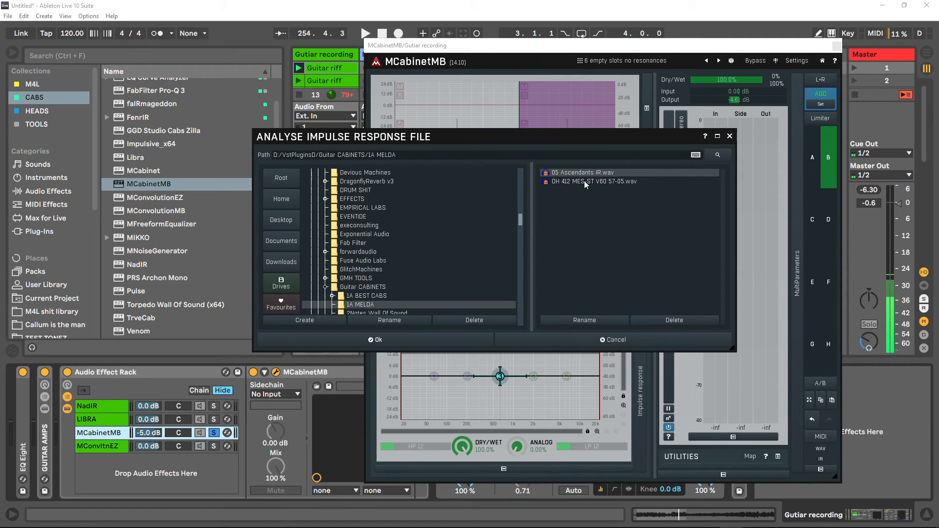
mouse_move(567, 185)
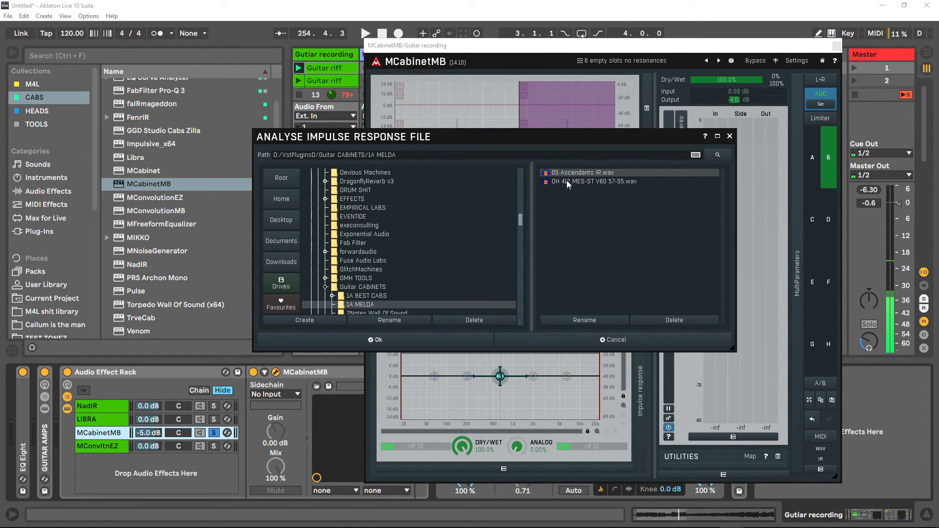
mouse_move(575, 184)
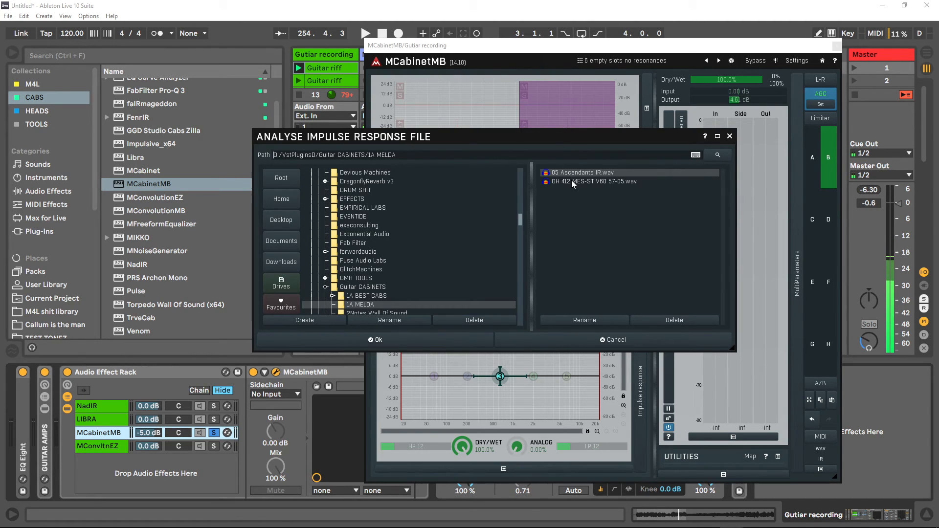
left_click(375, 340)
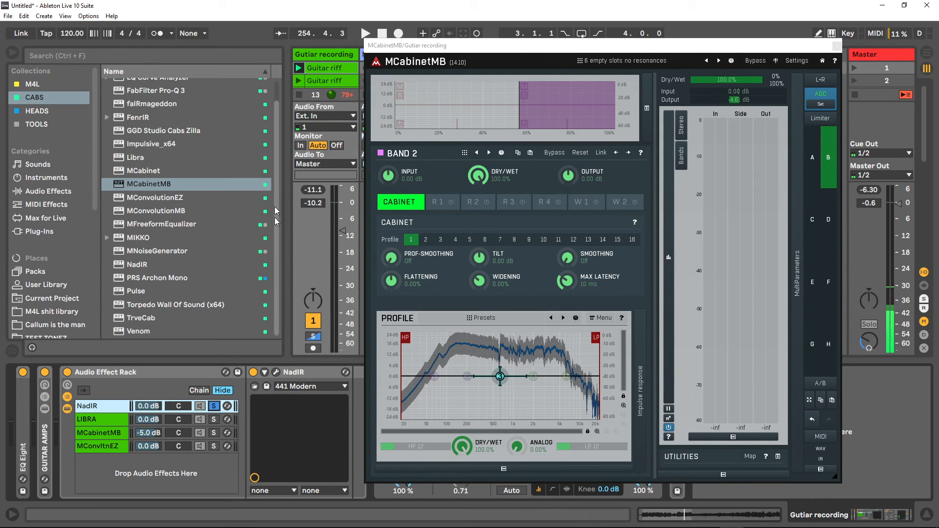
mouse_move(273, 356)
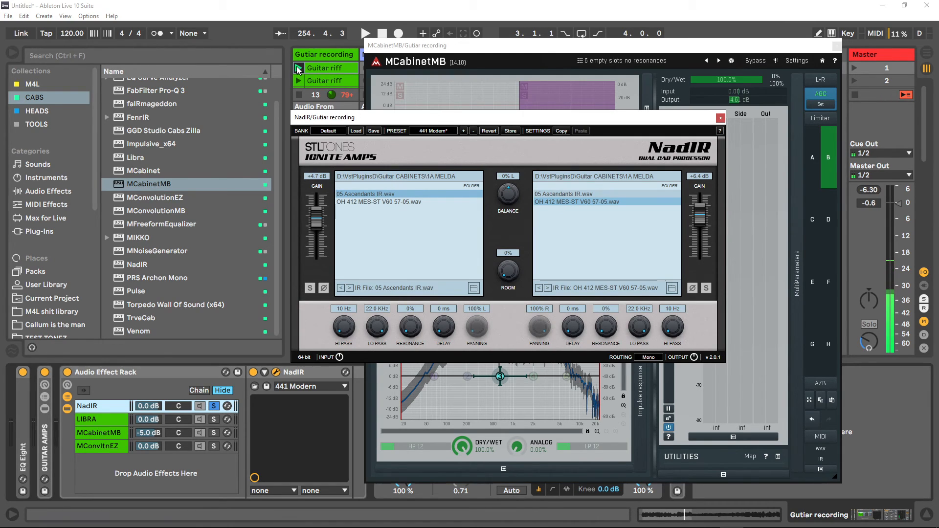
left_click(365, 33)
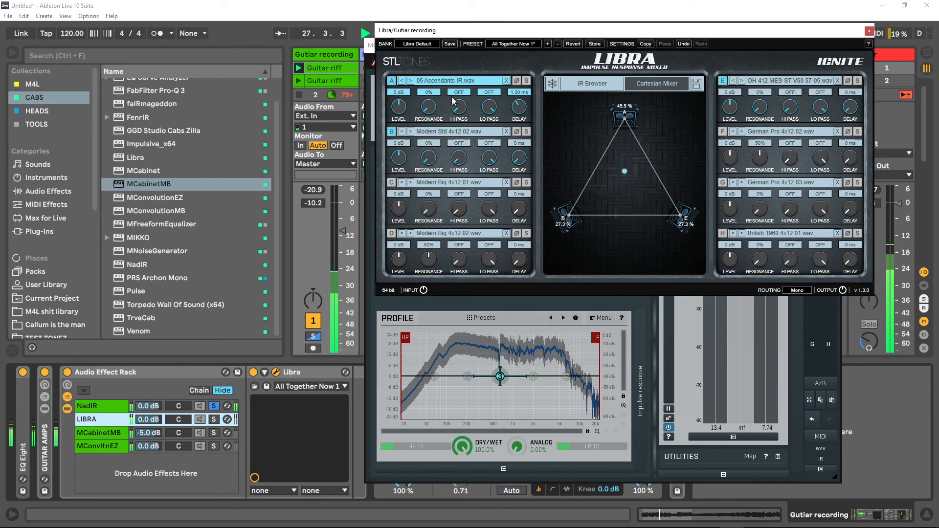
mouse_move(645, 143)
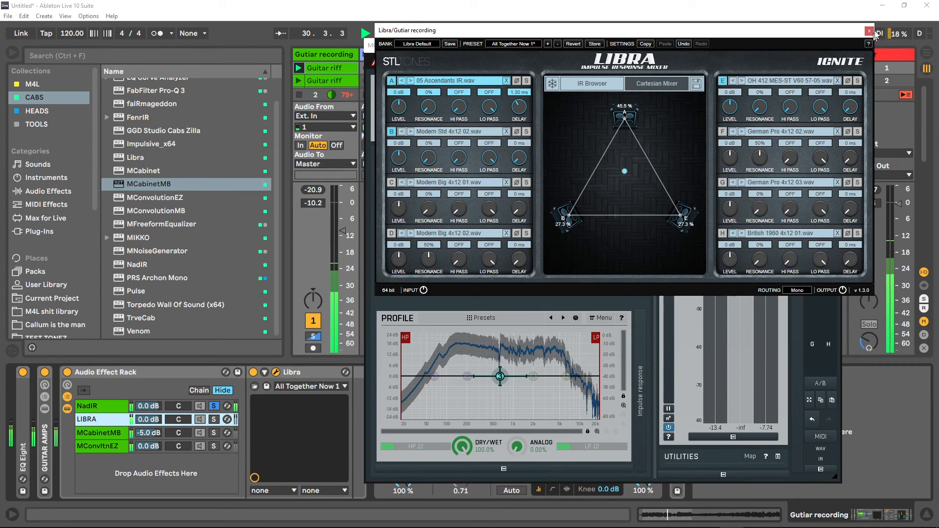
Close the Libra multi-IR mixer window after auditioning it
left_click(869, 30)
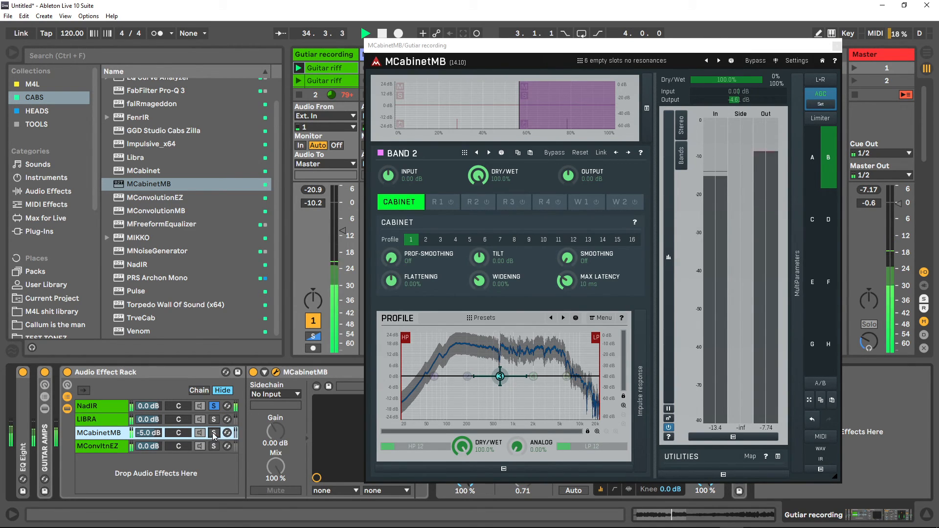
Solo the MCabinetMB chain in the rack while the riff plays
left_click(214, 433)
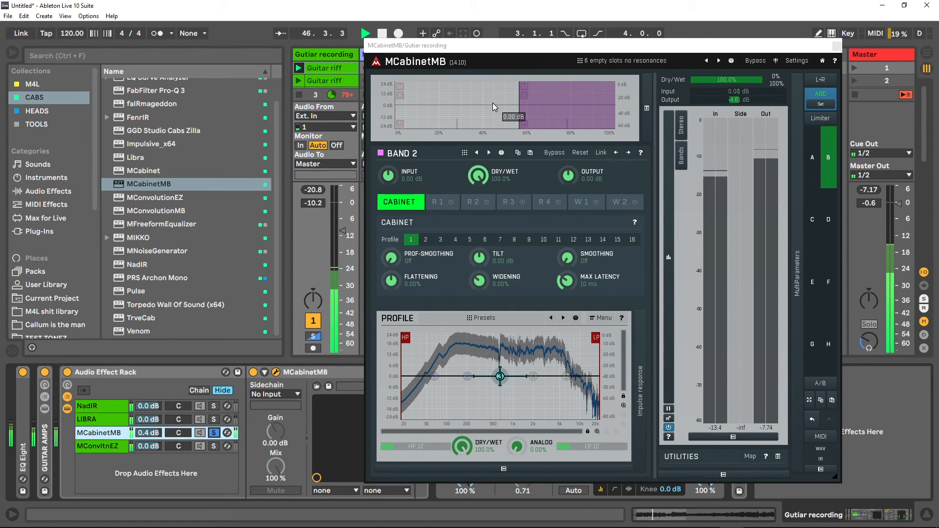
mouse_move(475, 94)
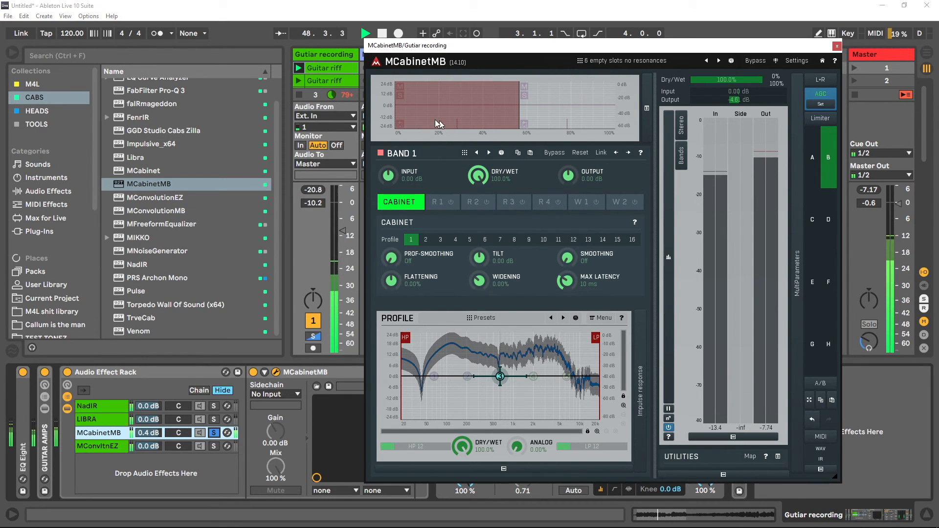
mouse_move(575, 97)
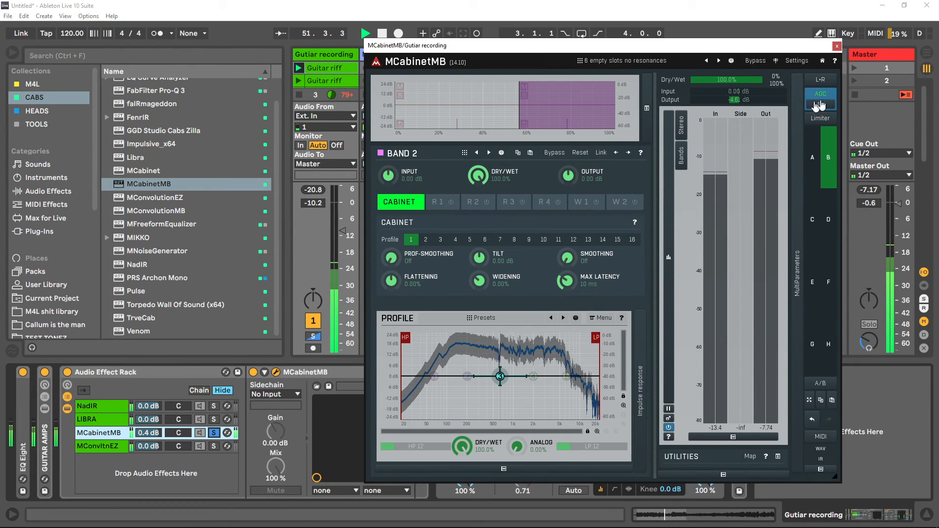
Solo band 2 and mute band 1 so only the second cab profile is heard
left_click(821, 94)
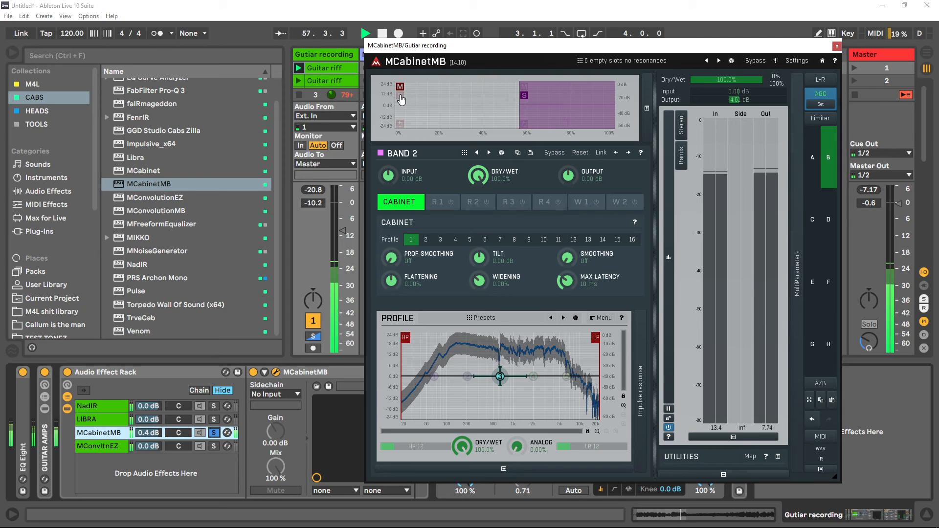
left_click(400, 98)
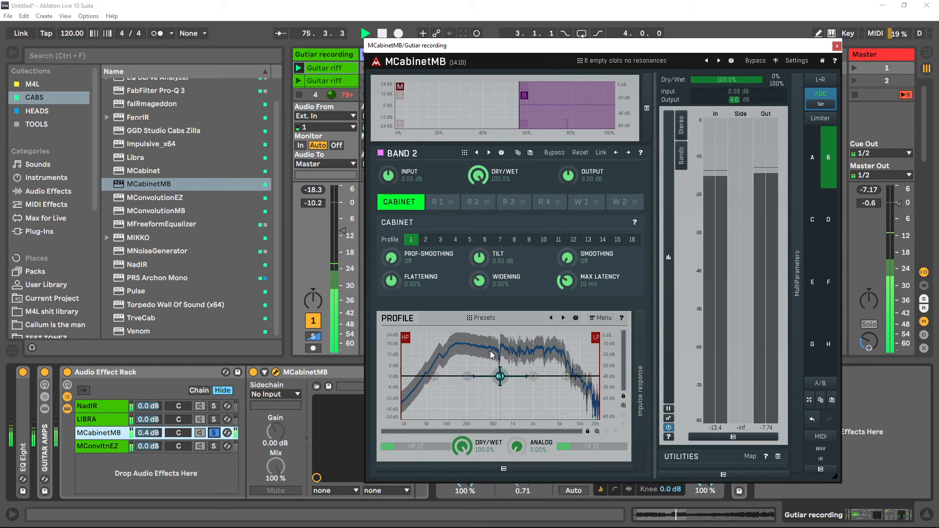
mouse_move(582, 368)
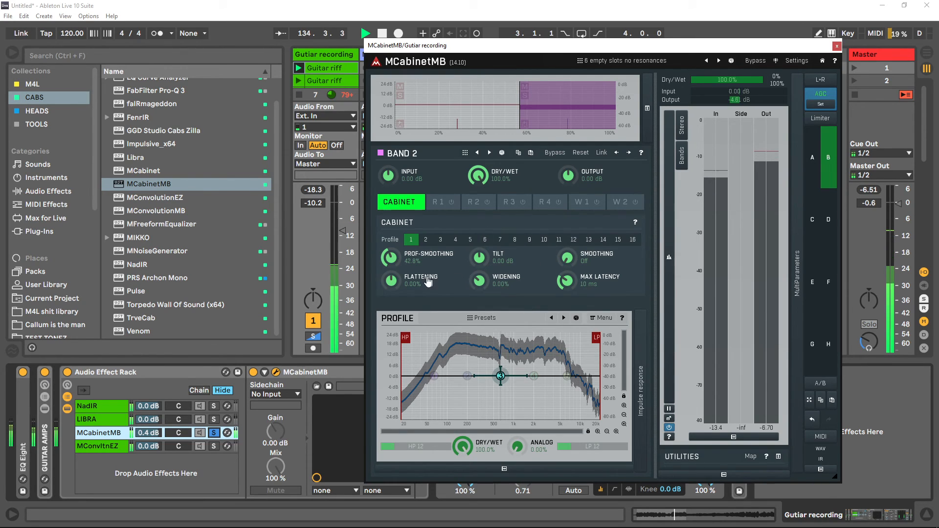
mouse_move(441, 200)
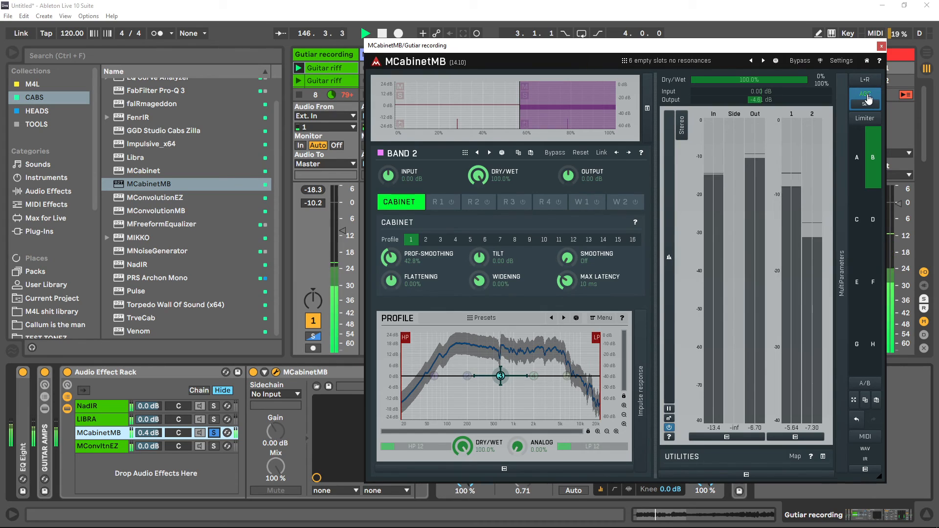
Start the impulse response export from the enlarged MCabinetMB window
left_click(865, 96)
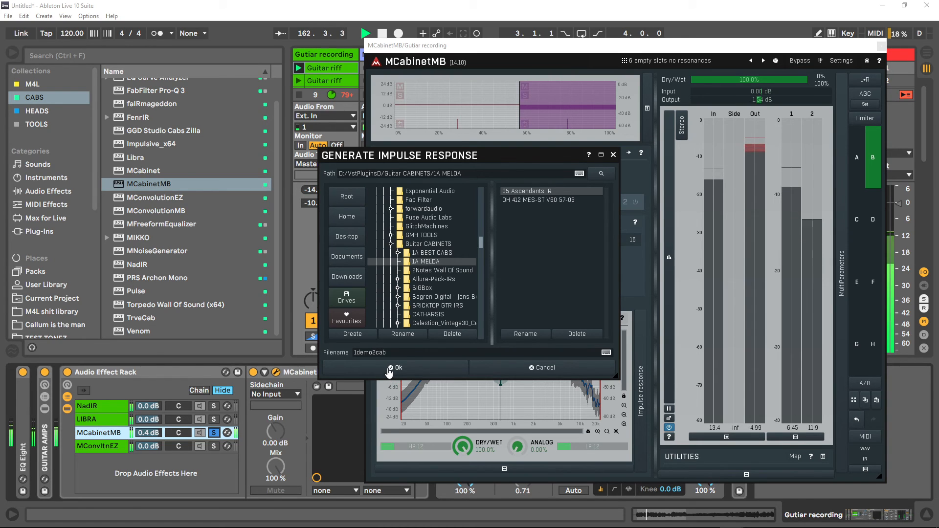
Confirm saving the blended cabinet IR as 1demo2cab into the 1A MELDA cabinets folder
left_click(397, 367)
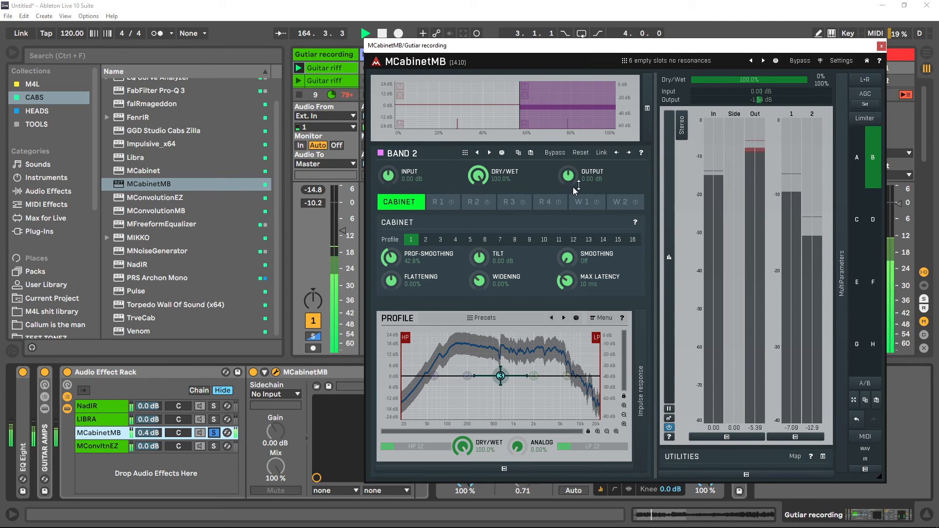
mouse_move(858, 395)
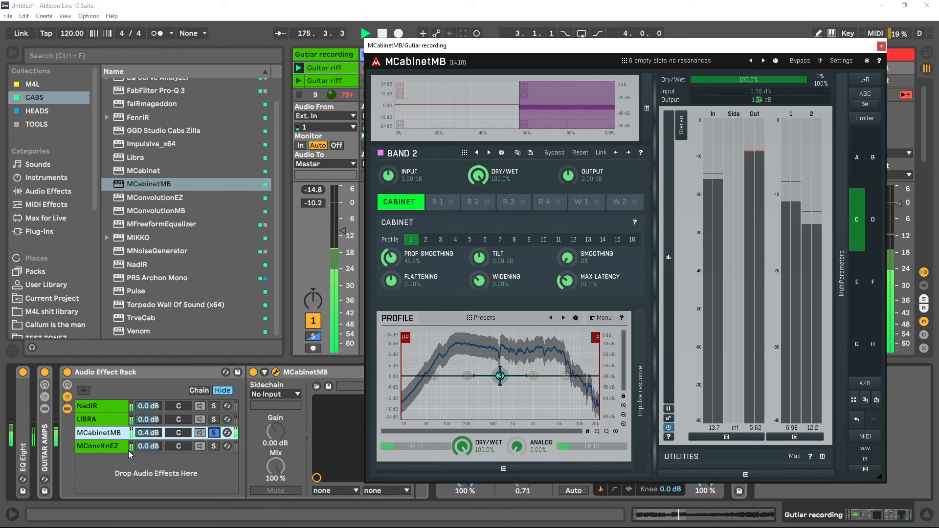
Switch to the MConvolutionEZ chain and close the MCabinetMB window
left_click(97, 446)
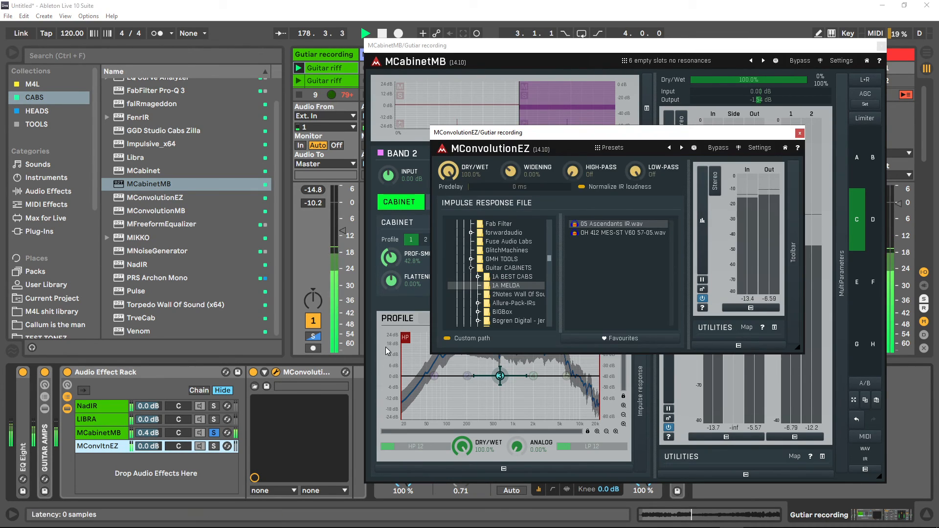
left_click(799, 132)
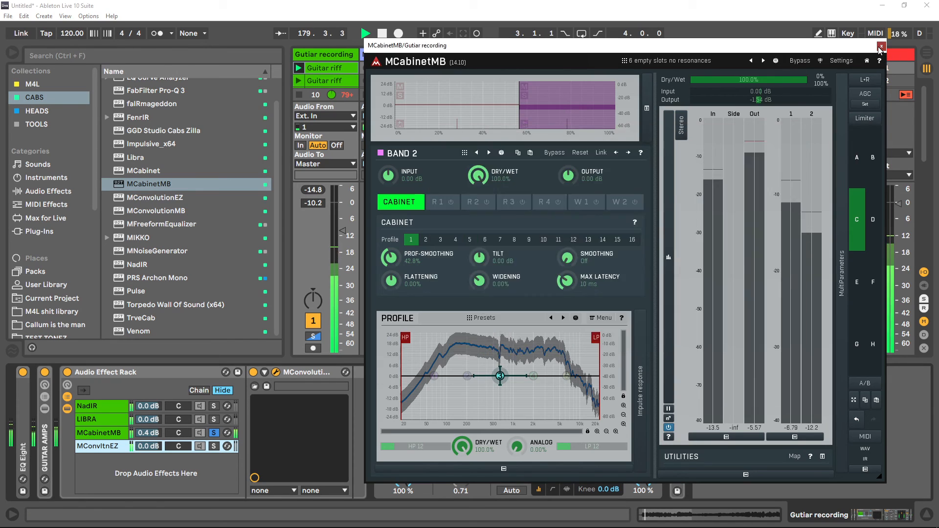
left_click(881, 47)
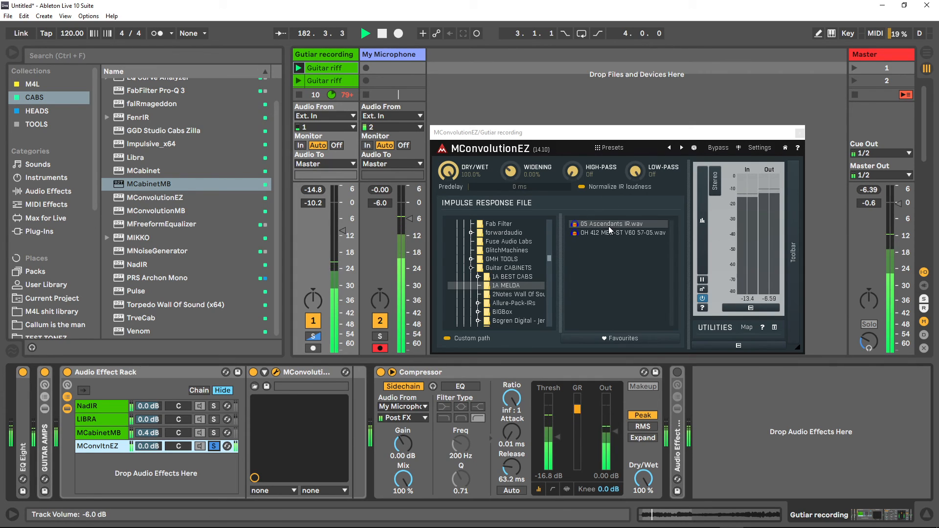
Refresh the 1A MELDA folder so 1demo2cab.wav is listed, then return to the MCabinetMB chain
left_click(620, 233)
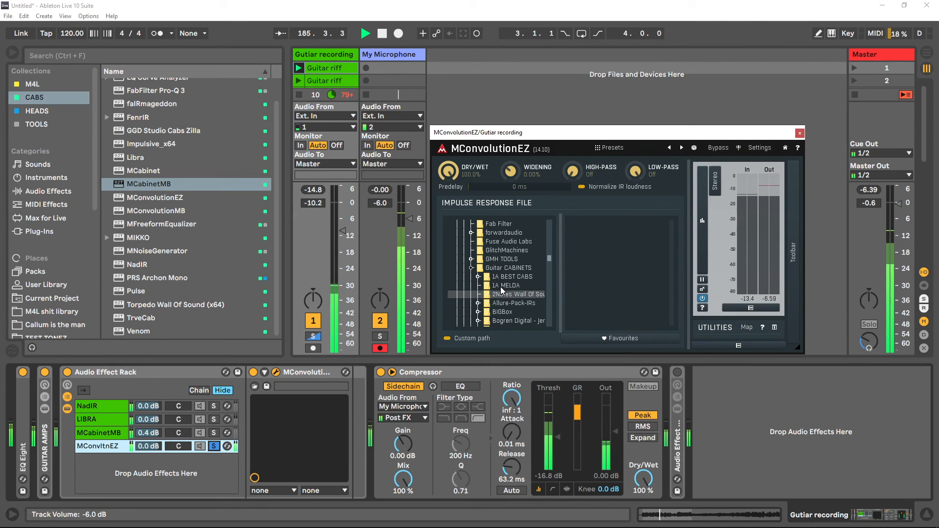
left_click(510, 284)
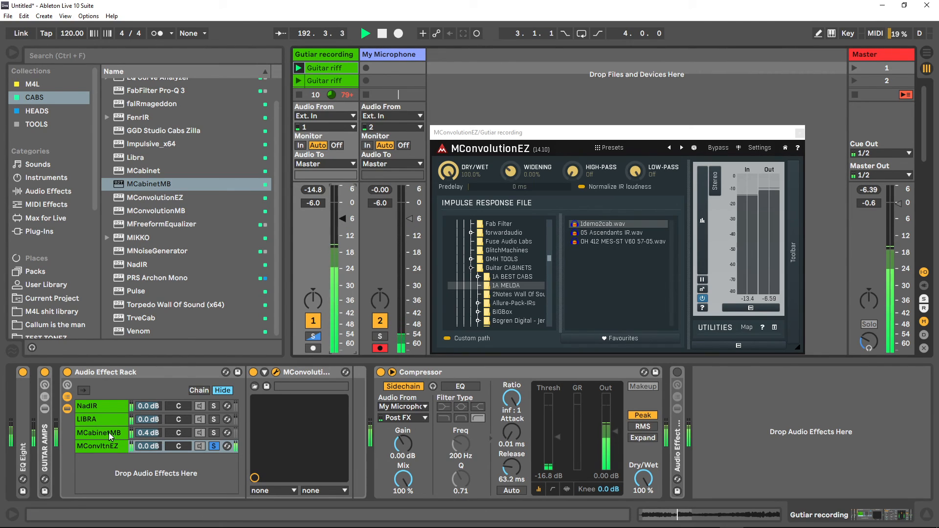
left_click(99, 433)
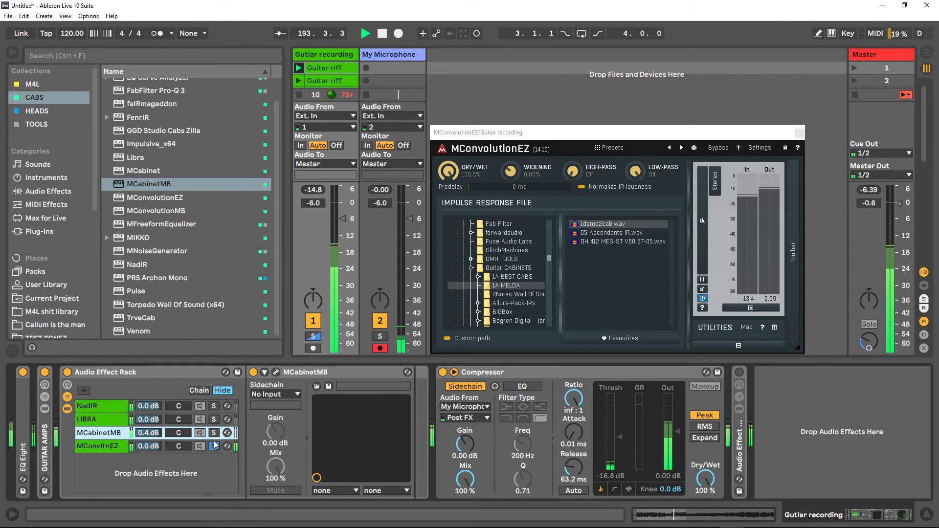
A/B the MCabinetMB and MConvltnEZ chains via their solo buttons and reopen the MCabinetMB window
left_click(215, 446)
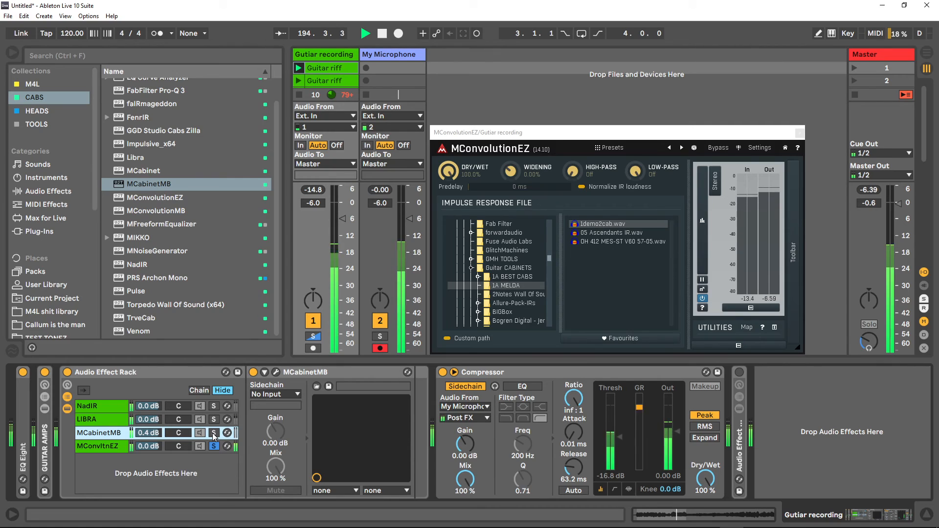
left_click(215, 433)
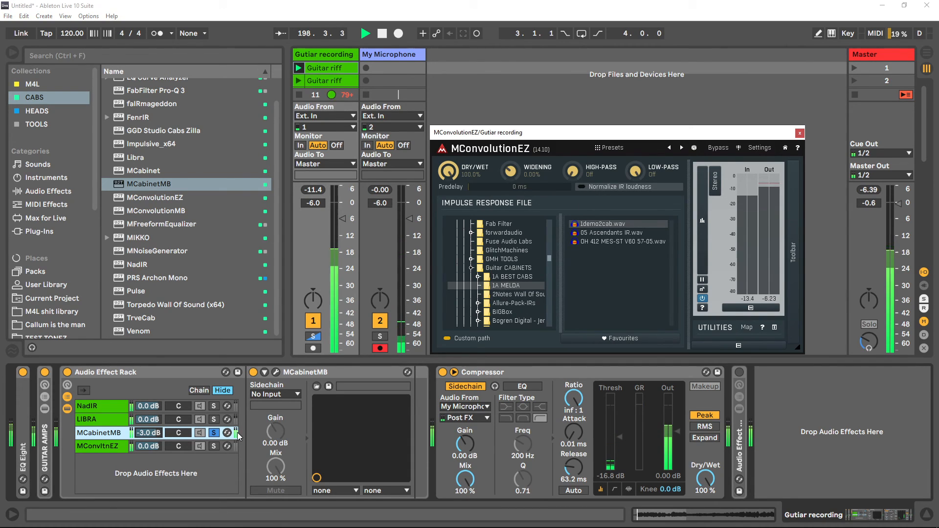
left_click(99, 446)
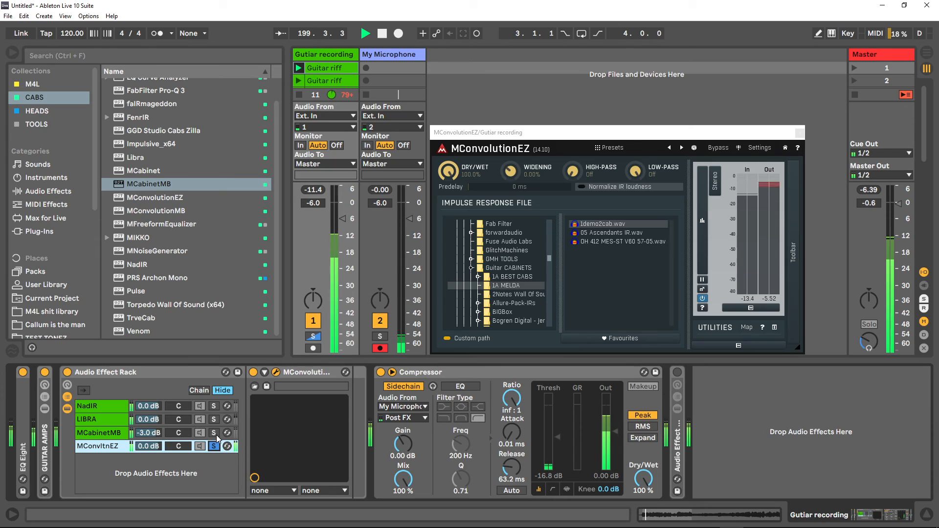
left_click(99, 433)
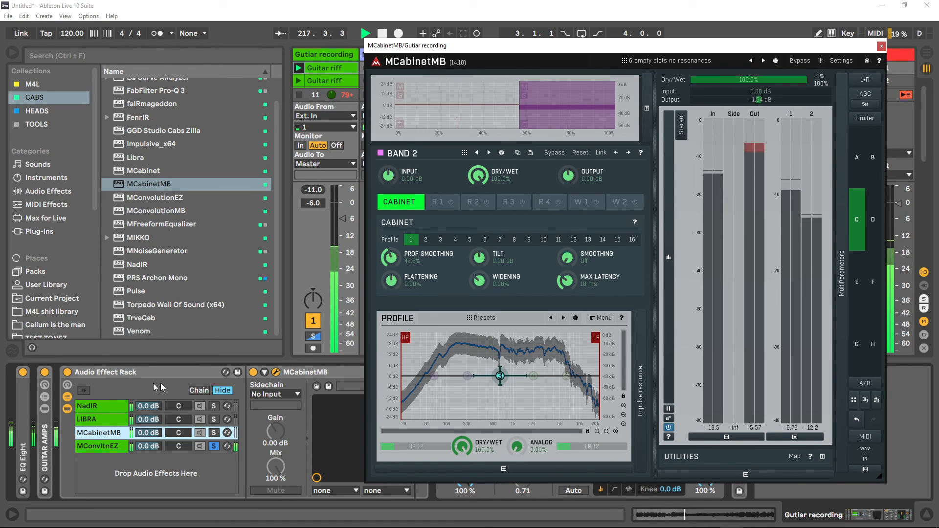
left_click(98, 446)
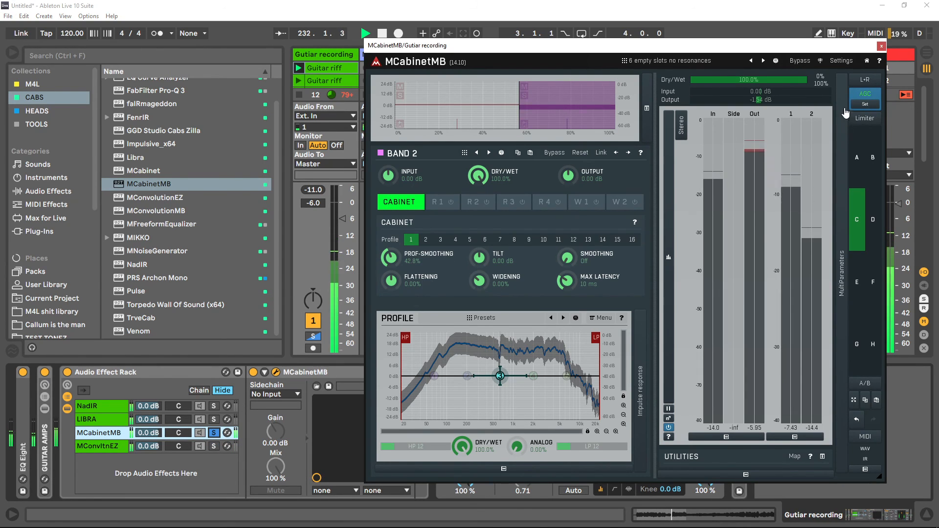
mouse_move(586, 96)
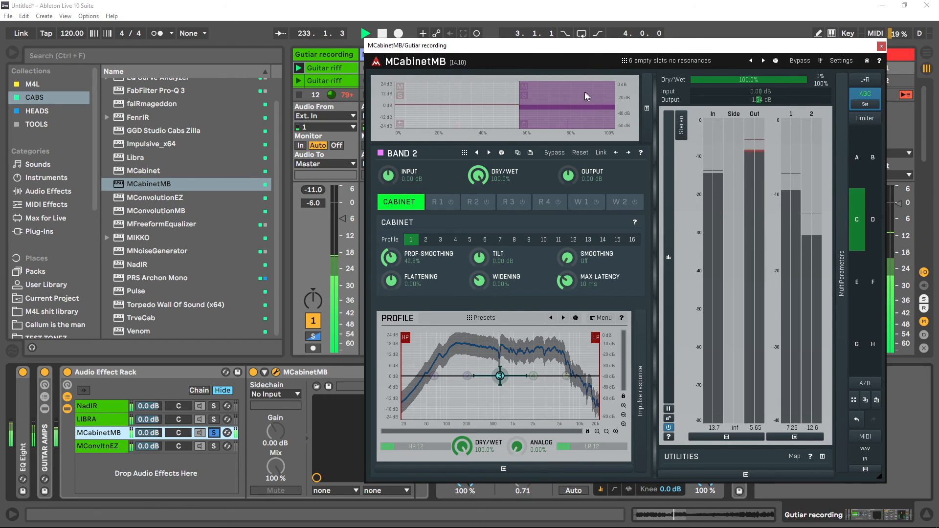
Create three default bands in Band Configuration and show band 3's cabinet settings after checking R1
left_click(464, 153)
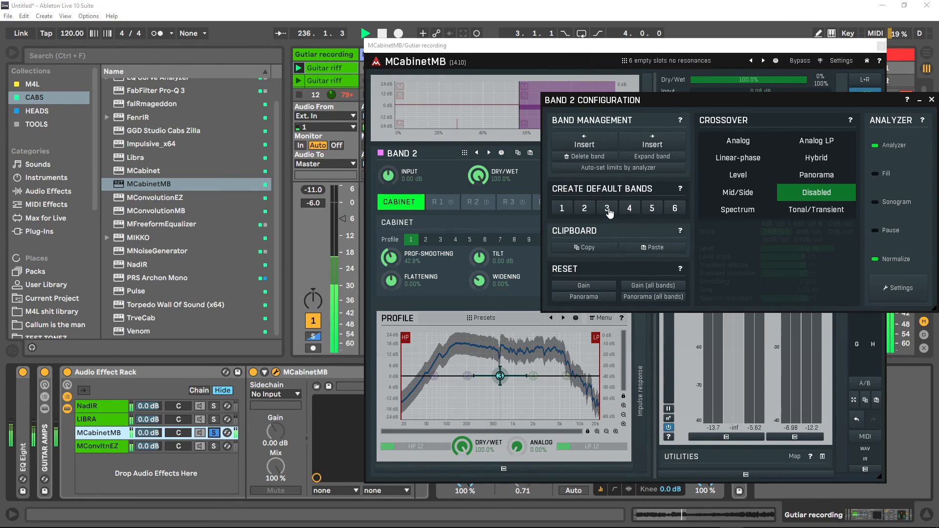
mouse_move(647, 150)
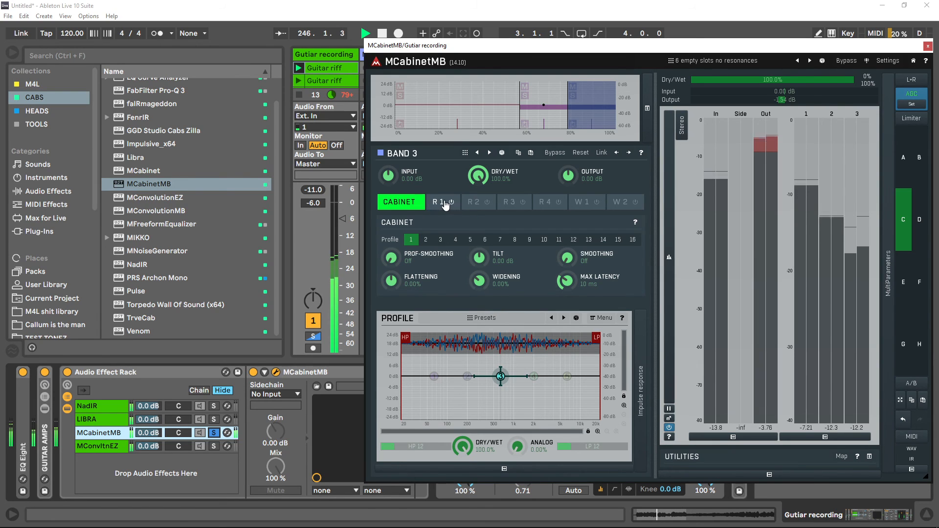
left_click(443, 202)
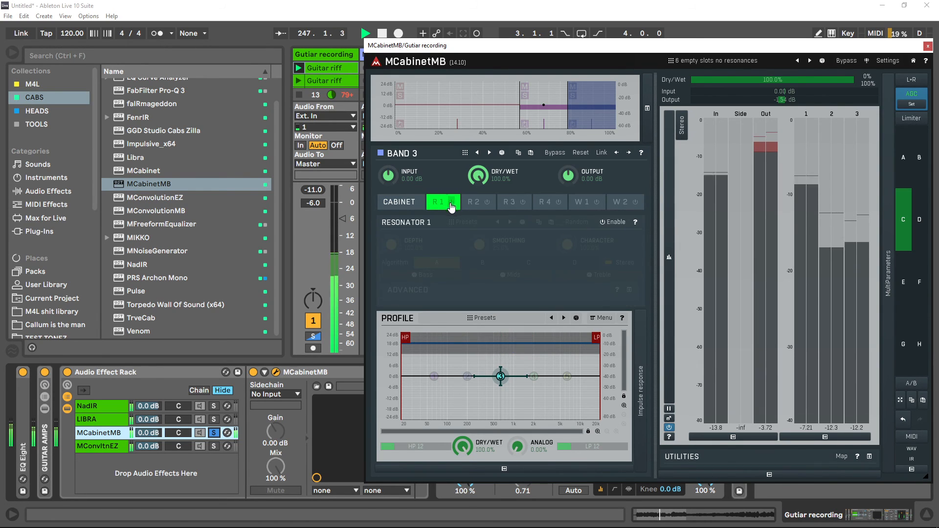
left_click(399, 202)
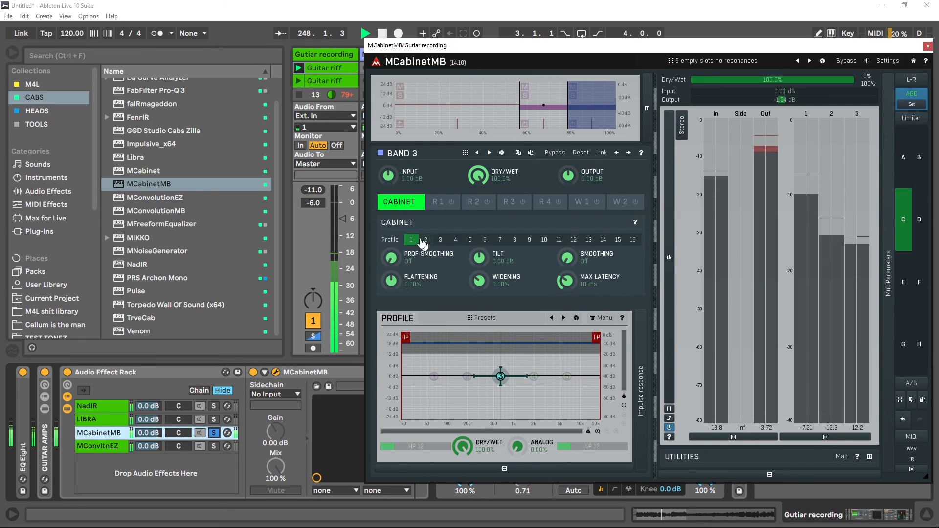
Analyse 34 Posthuman IR.wav from 1A BEST CABS into band 3's cabinet profile
left_click(603, 317)
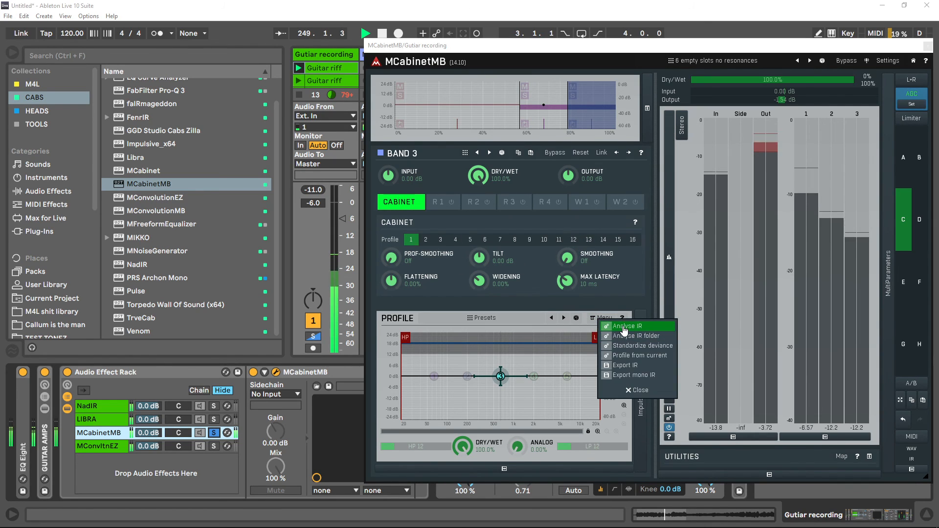
left_click(625, 326)
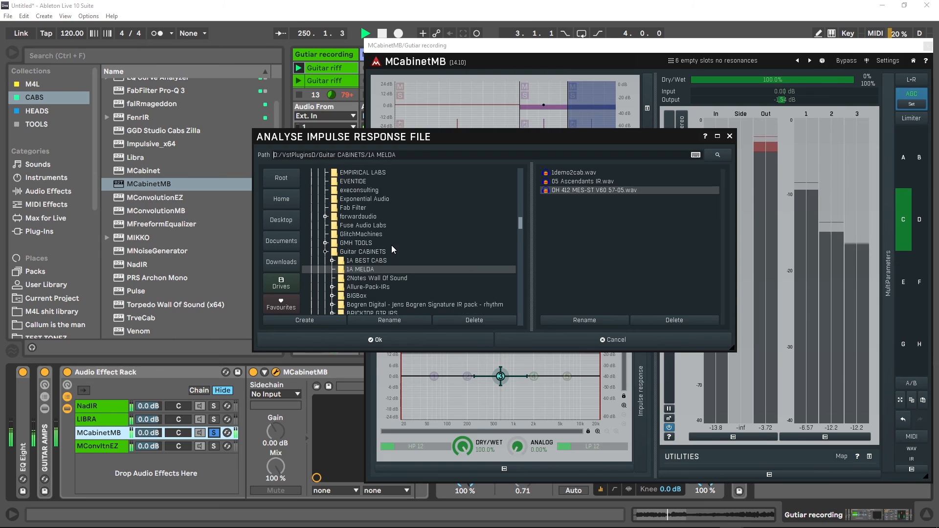
scroll("down", 3)
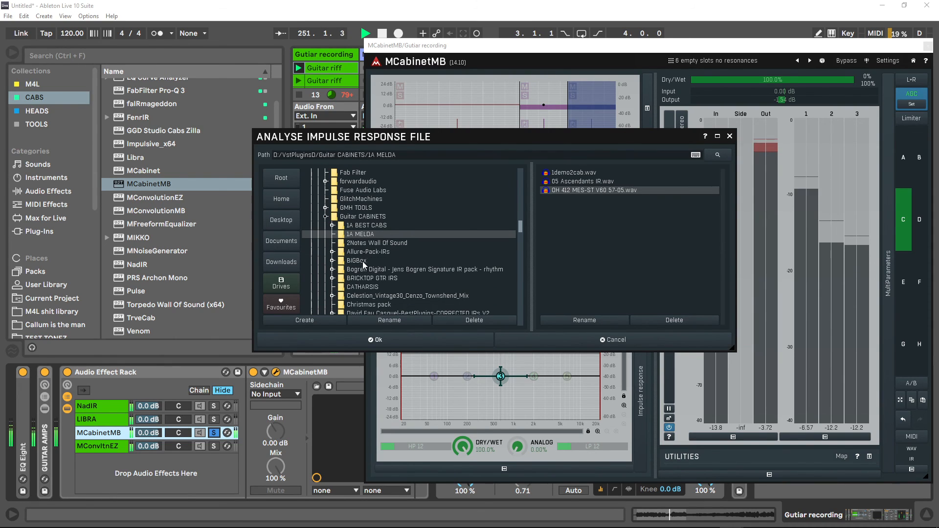
left_click(366, 225)
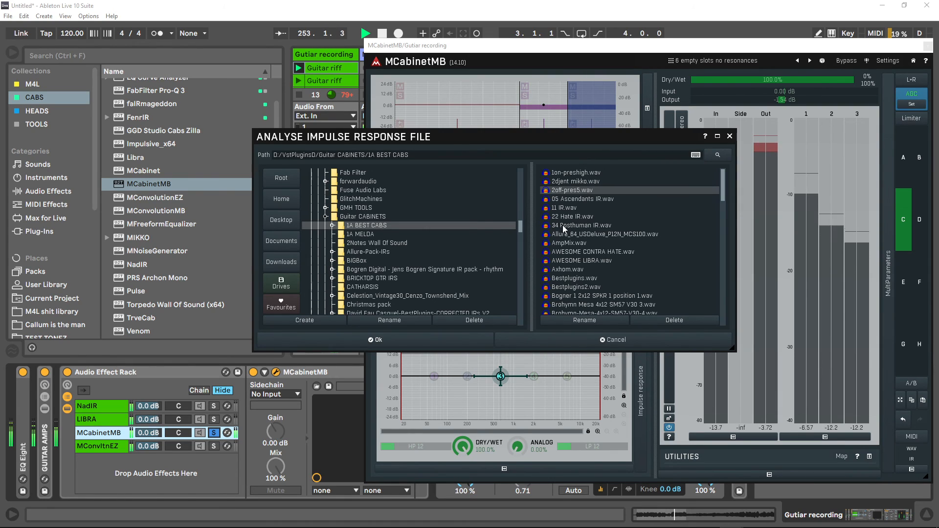
left_click(581, 226)
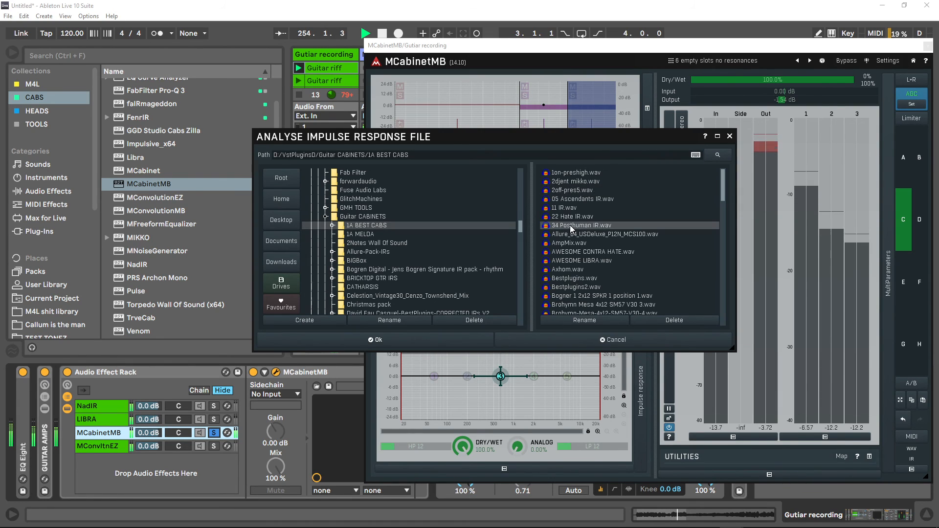
left_click(376, 340)
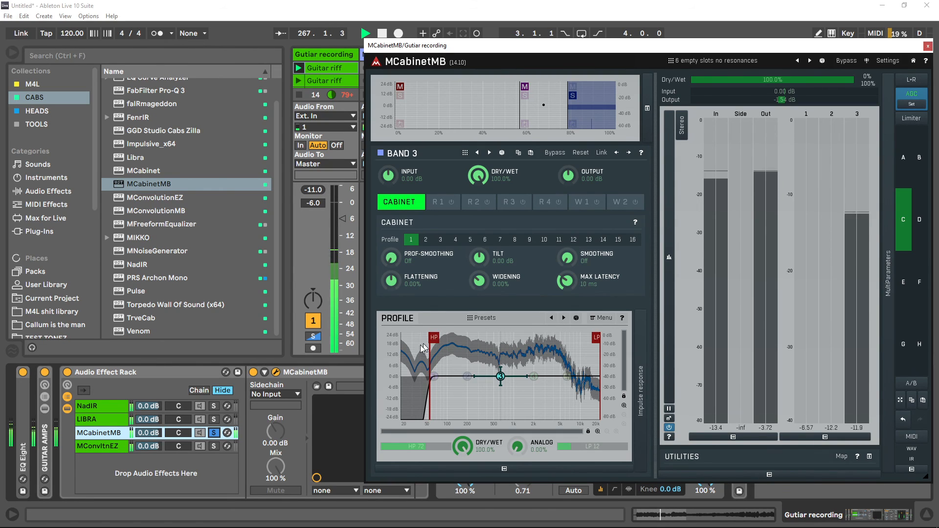
mouse_move(441, 401)
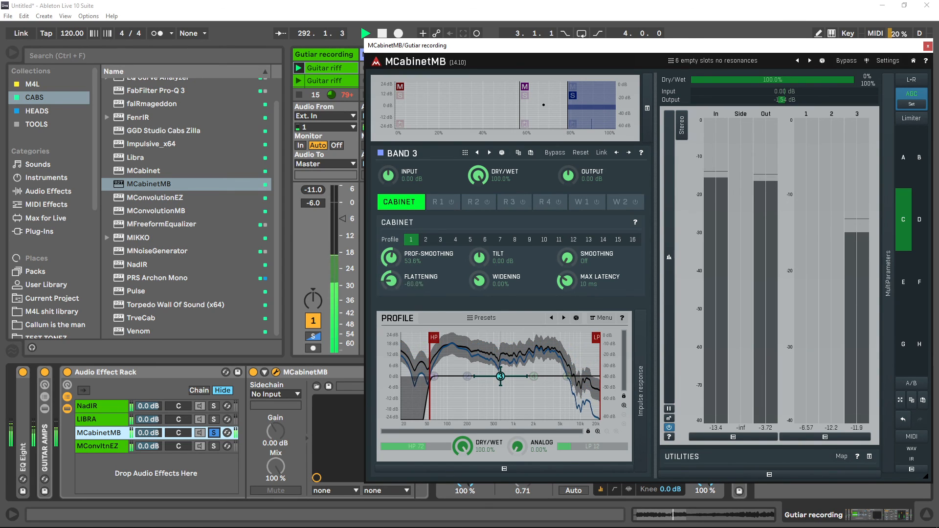
Ease band 3's flattening to -40.0% and raise its cabinet tilt to +8.45 dB
left_click_drag(389, 273, 395, 263)
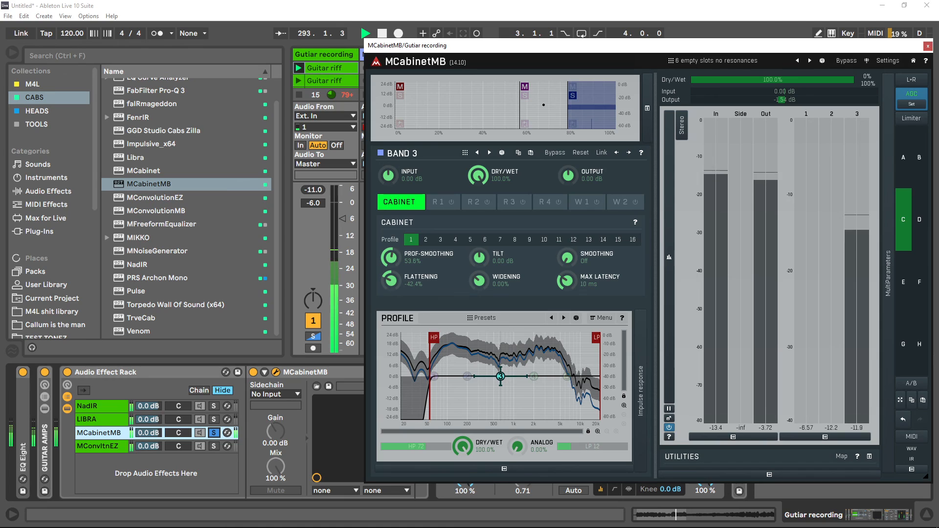
left_click_drag(390, 258, 391, 255)
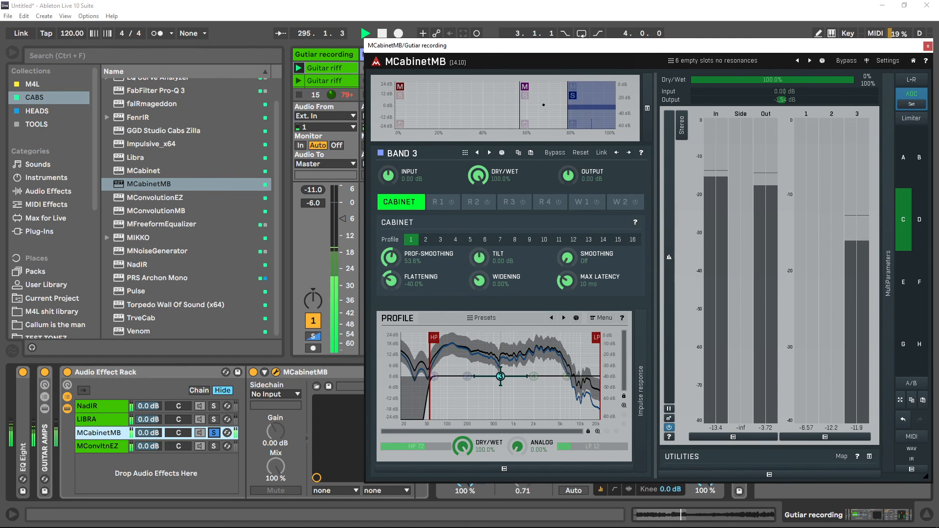
left_click_drag(478, 256, 479, 246)
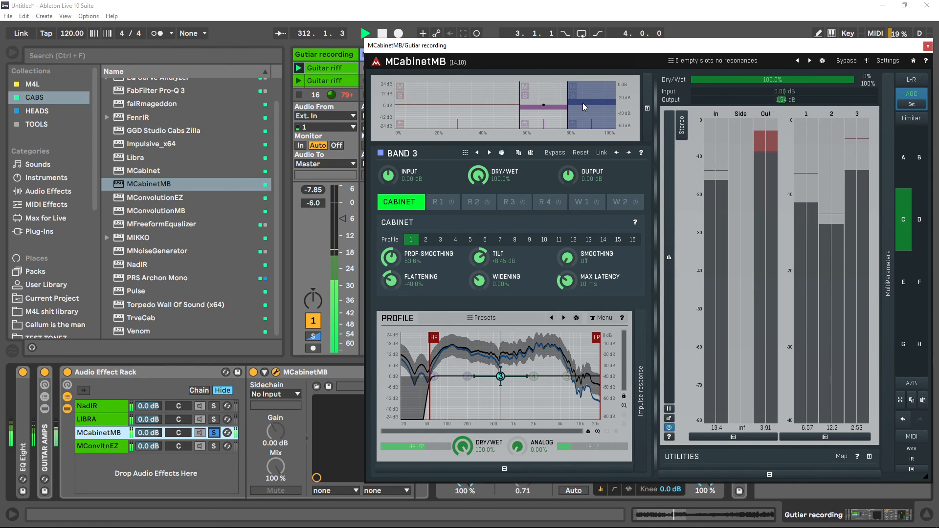
mouse_move(802, 109)
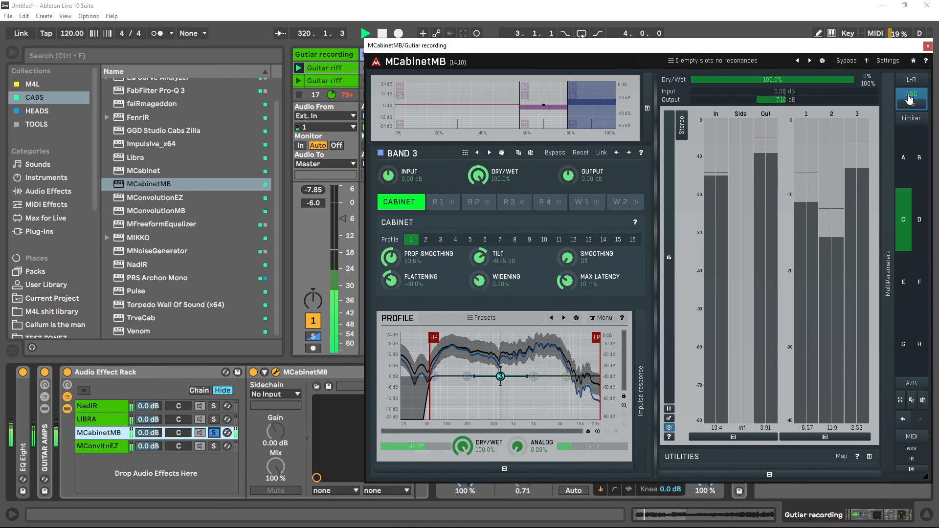
Switch off AGC on the right-hand strip and confirm with Set
left_click(911, 99)
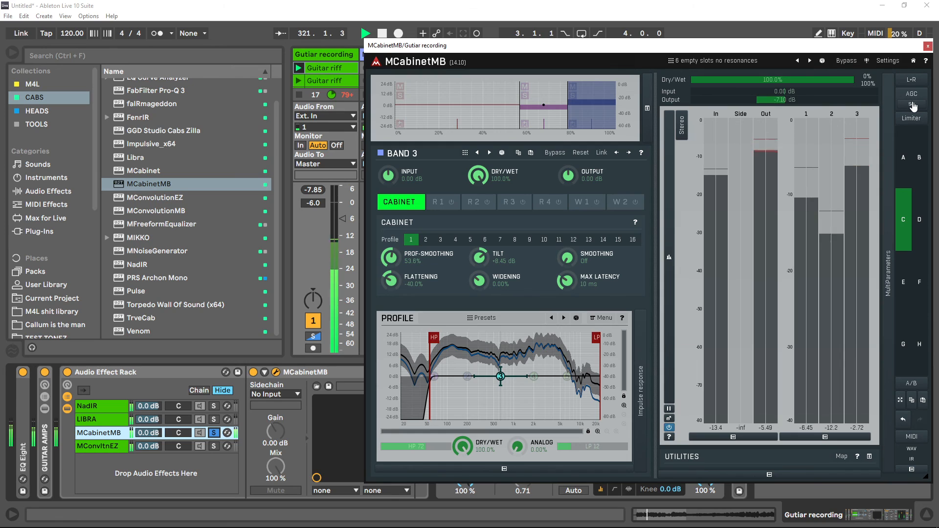
left_click(912, 94)
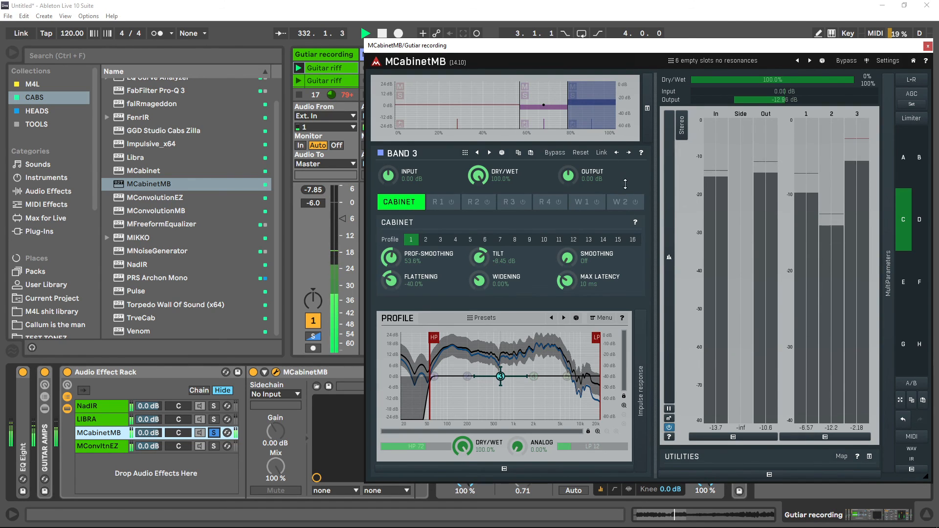
mouse_move(774, 342)
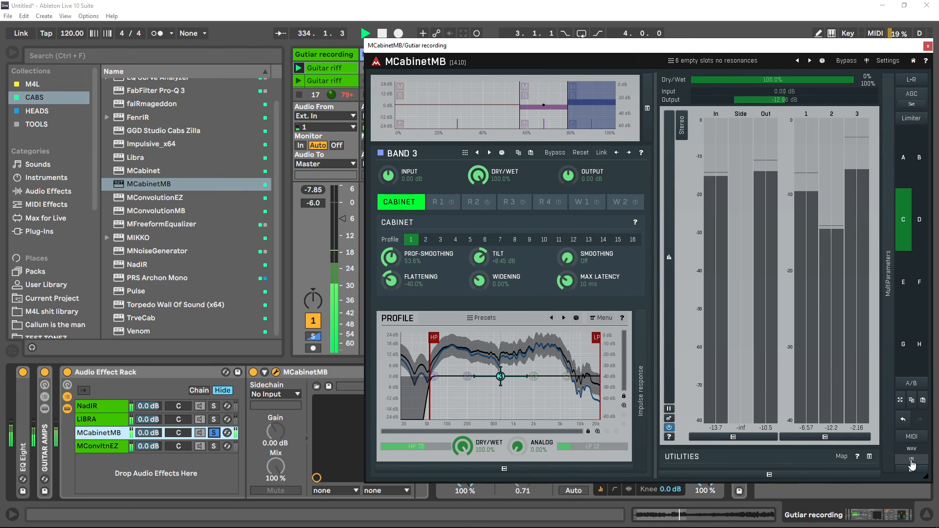
Export the blend as impulse response 1demo3cab in 1A MELDA and switch to the MConvltnEZ chain
left_click(911, 460)
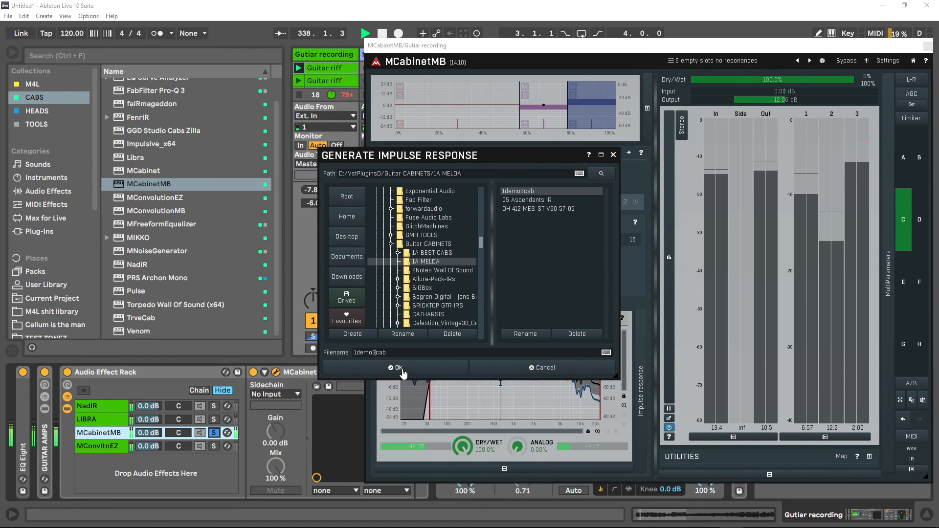
left_click(396, 367)
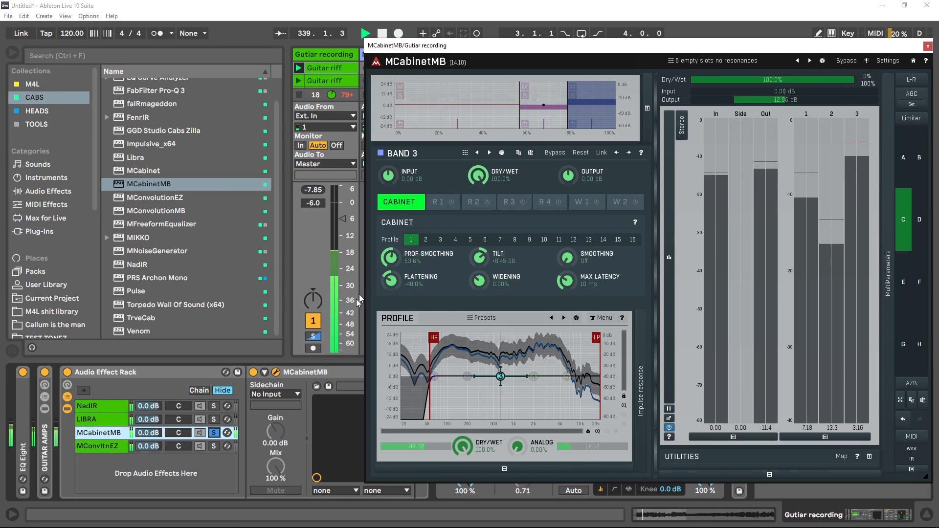
left_click(96, 446)
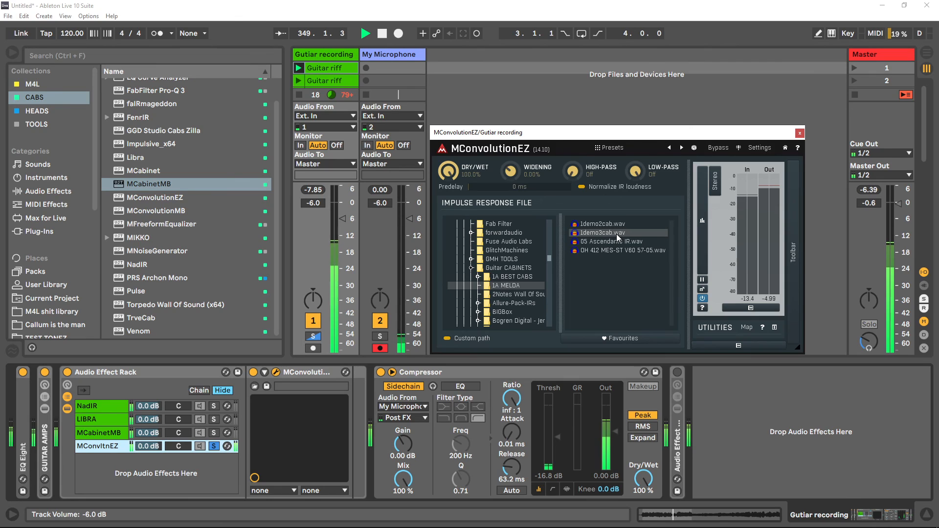
Load an exported cab IR in MConvolutionEZ to audition, then return to the MCabinetMB chain
left_click(602, 223)
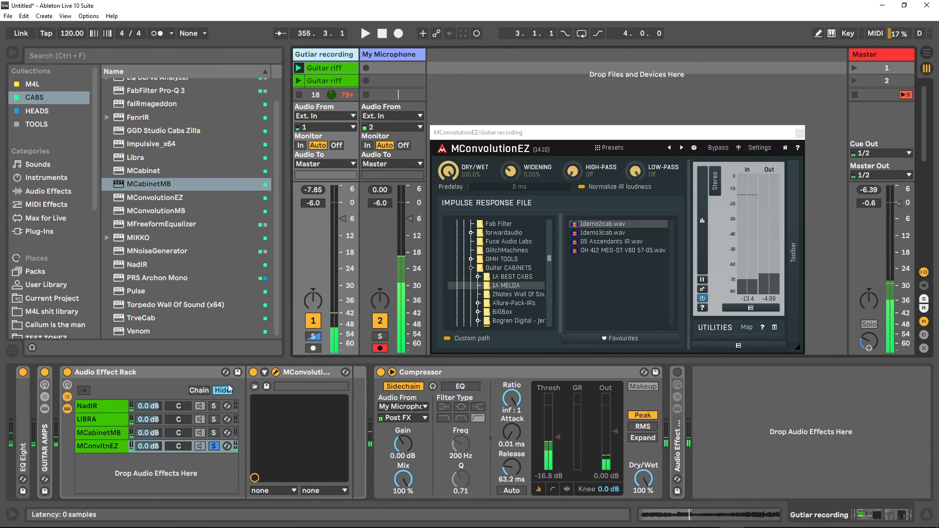
left_click(100, 433)
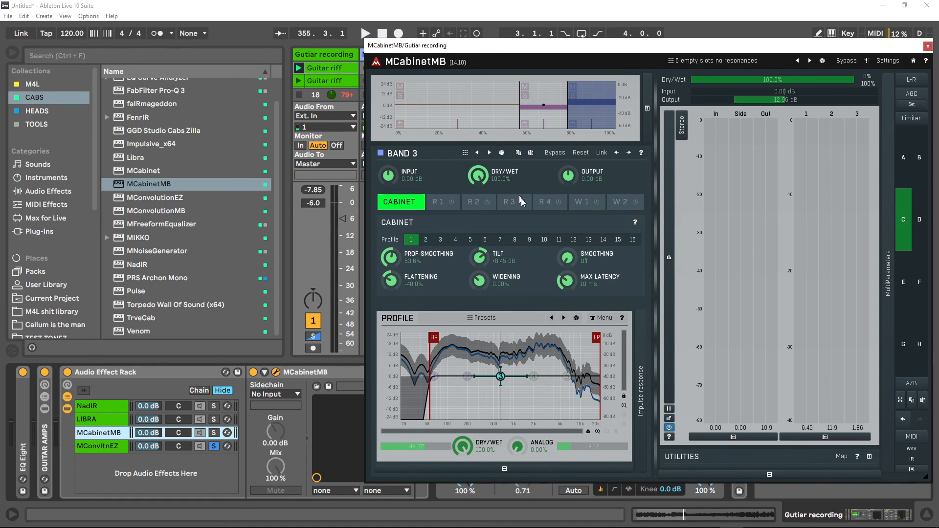
mouse_move(749, 79)
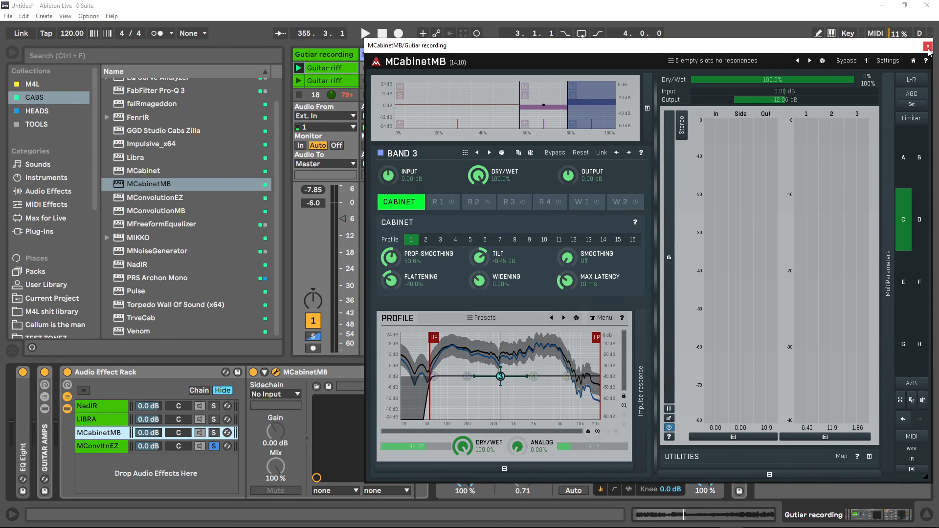
mouse_move(927, 47)
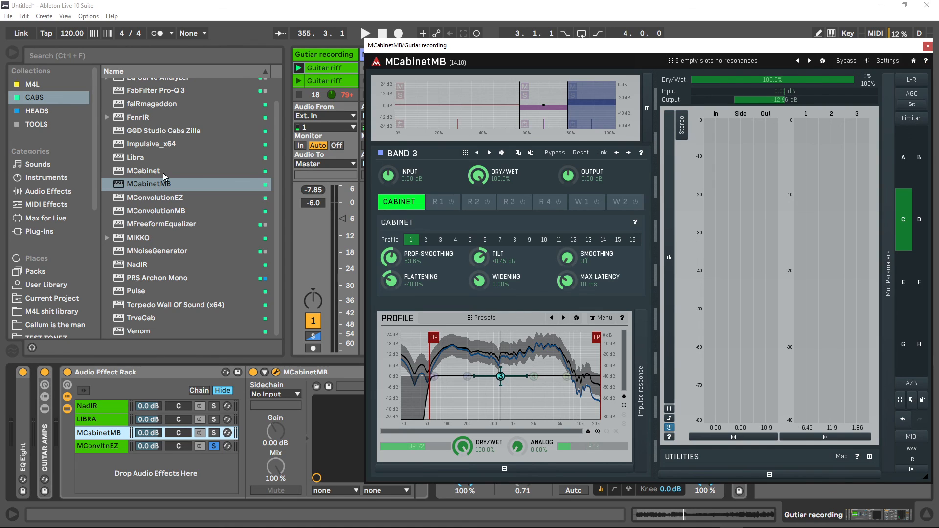
Close the MCabinetMB window and then the MConvolutionEZ window
left_click(158, 210)
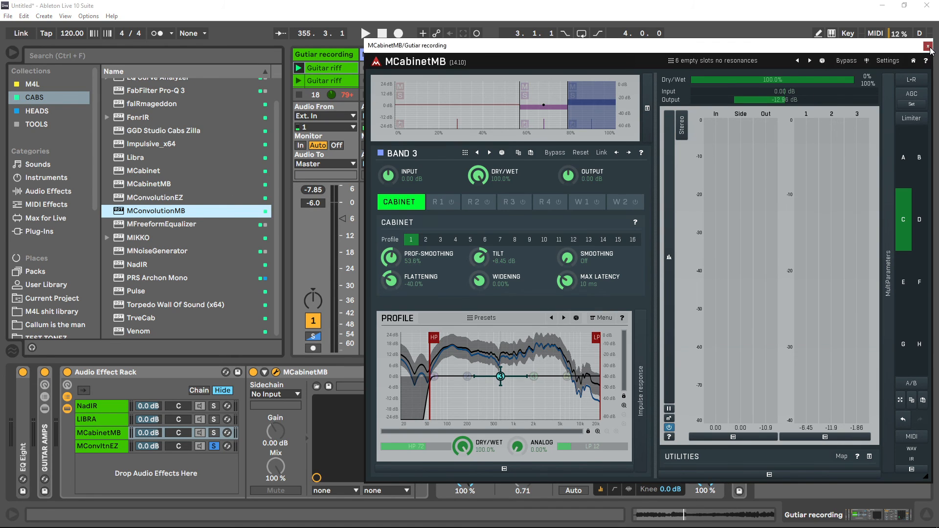
left_click(929, 46)
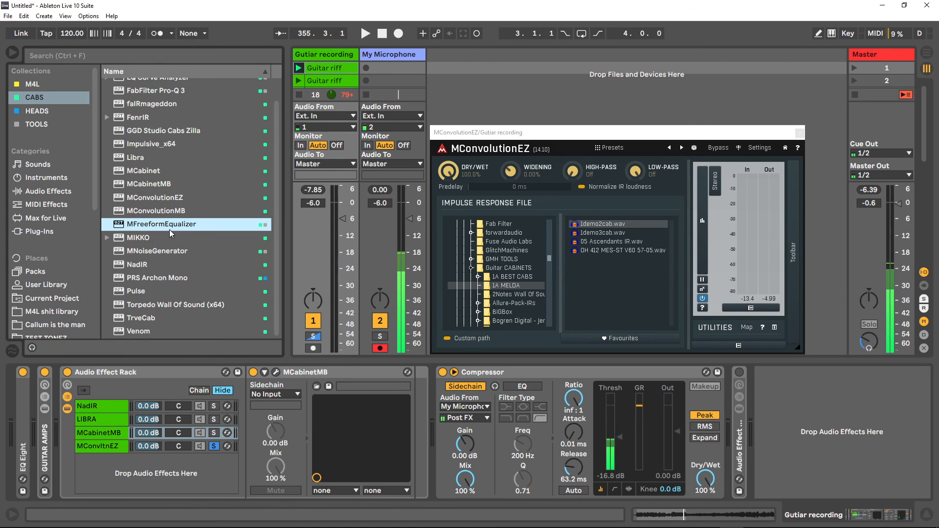
mouse_move(195, 223)
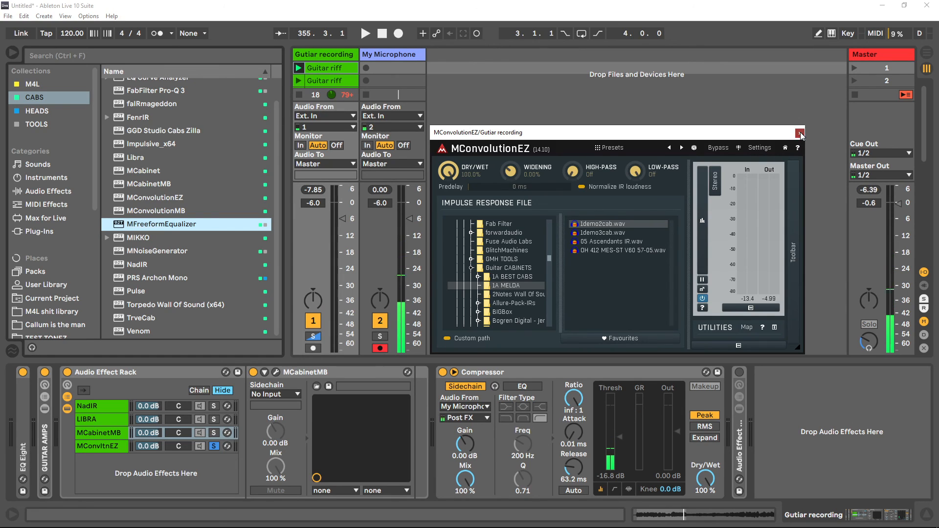
left_click(802, 133)
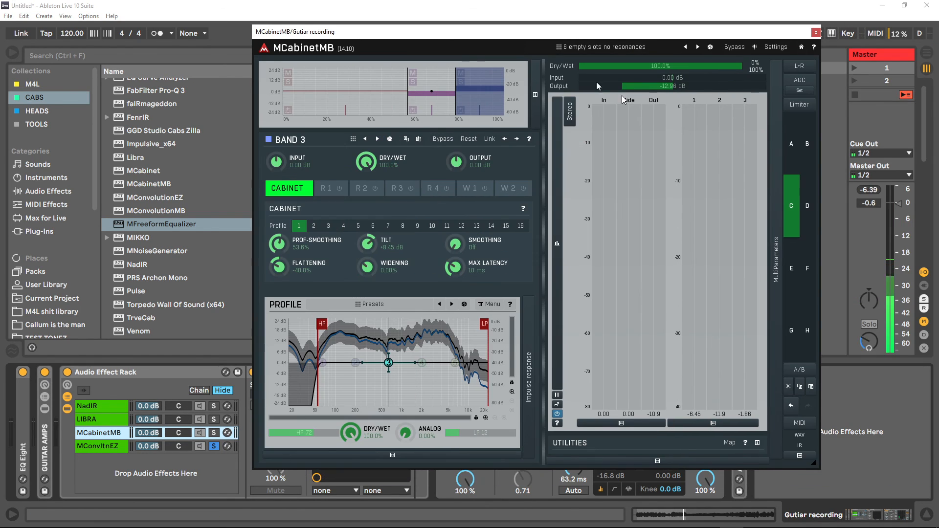
mouse_move(703, 311)
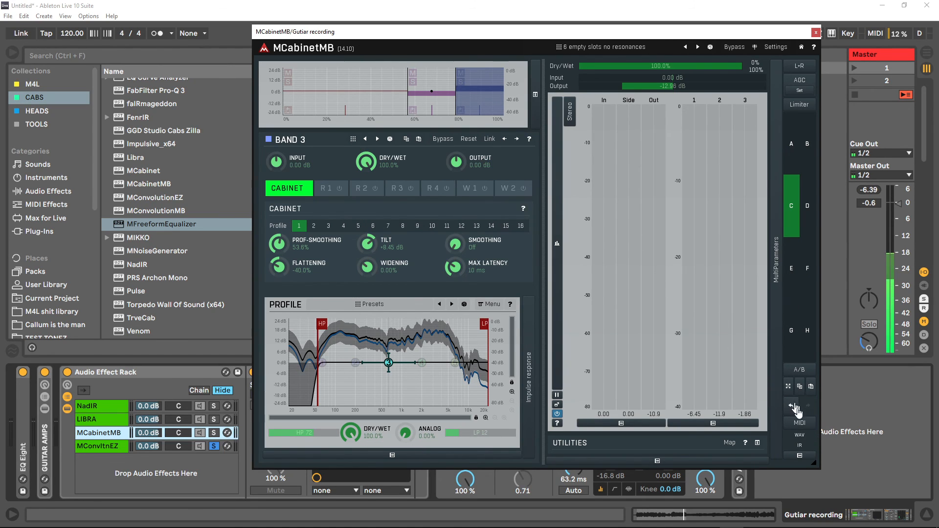
mouse_move(725, 308)
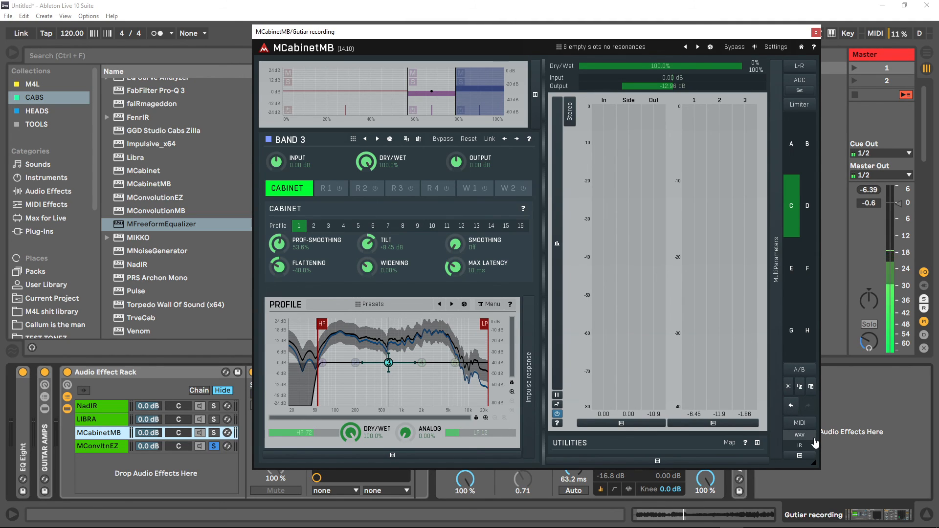
mouse_move(773, 292)
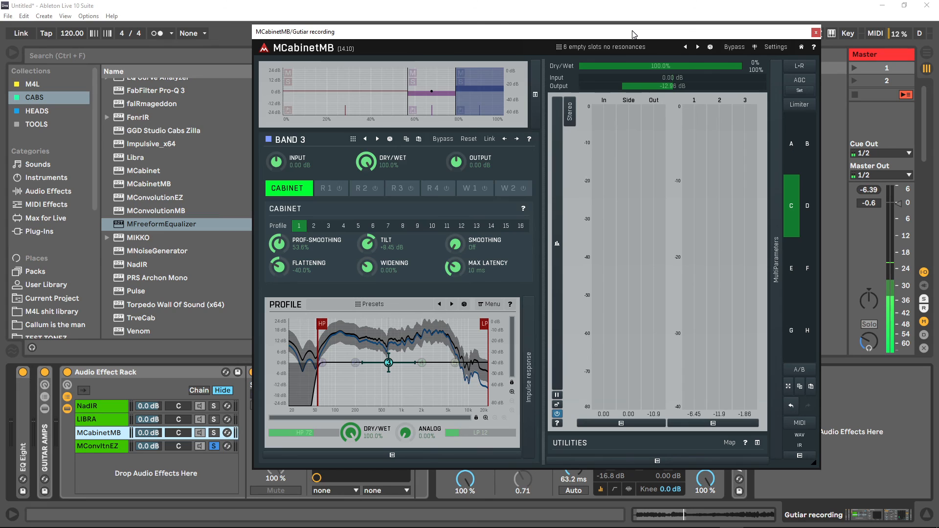
mouse_move(787, 495)
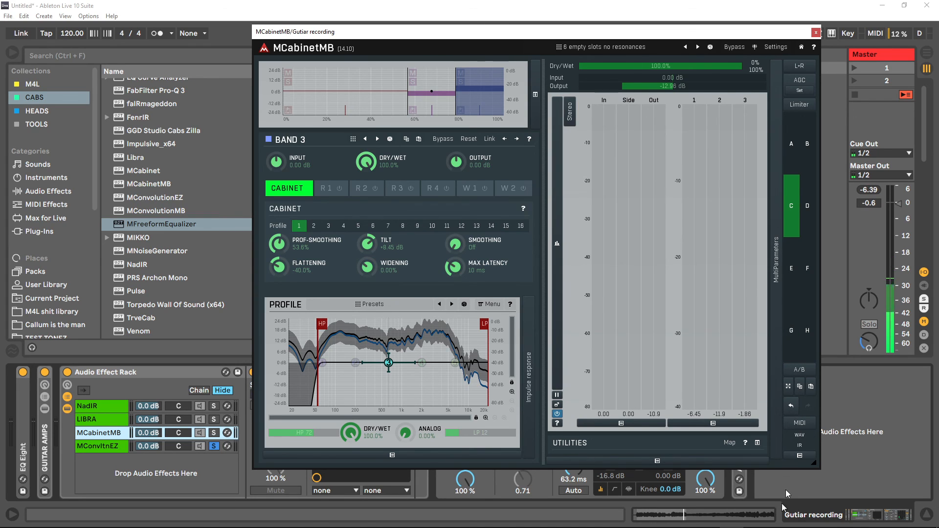
mouse_move(614, 522)
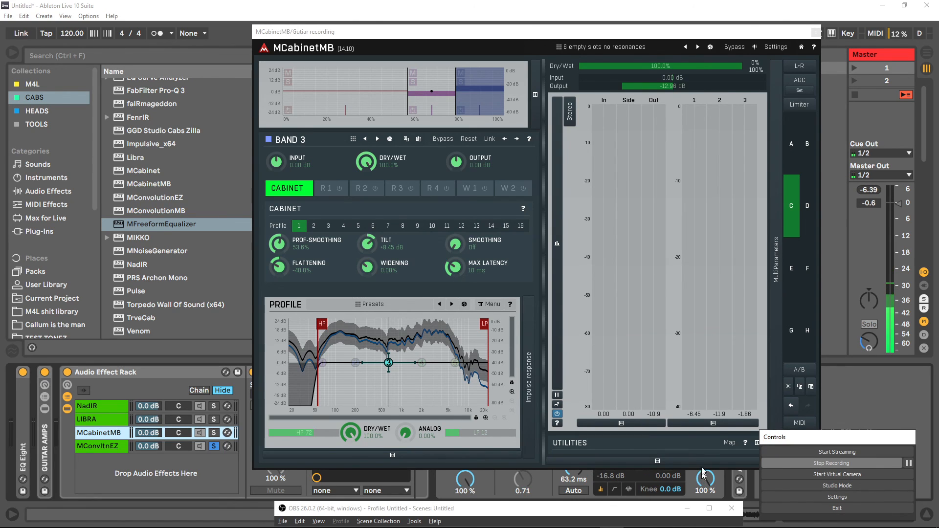
mouse_move(570, 299)
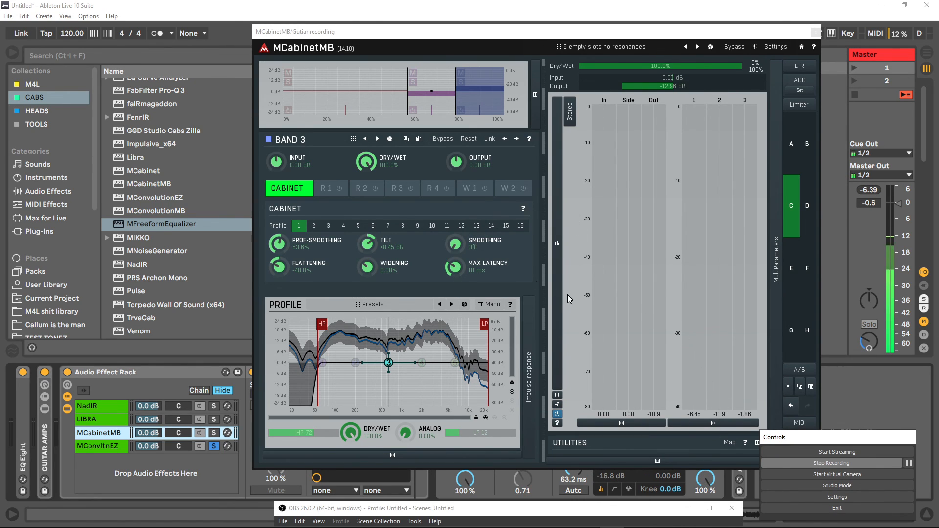
mouse_move(754, 119)
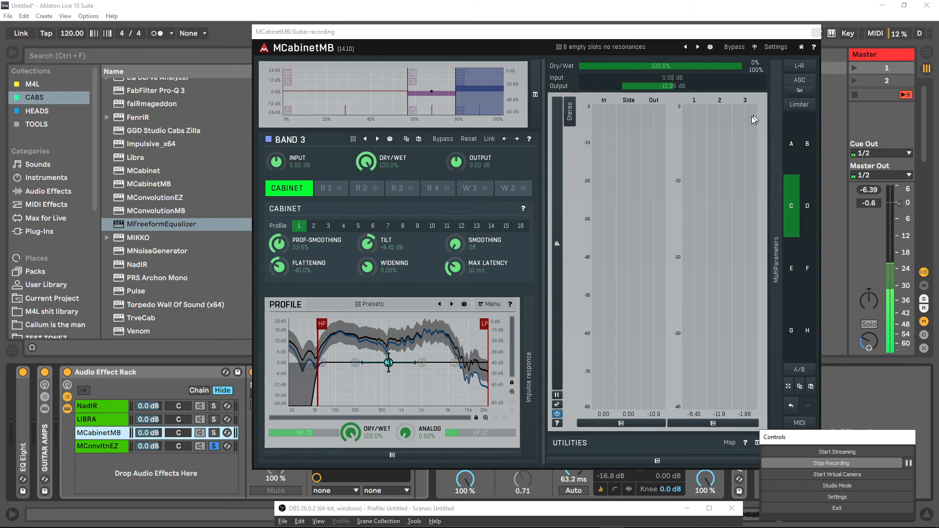